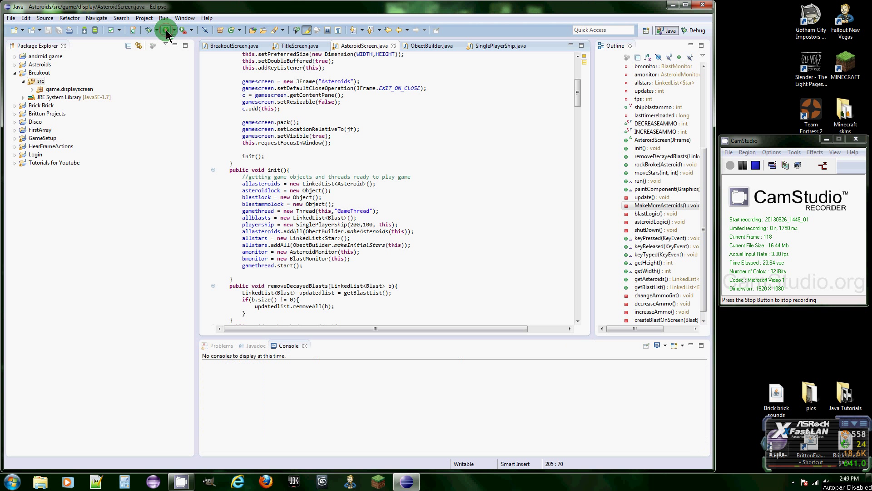
Run the Asteroids project, start a game from its menu, then close the game window.
left_click(166, 30)
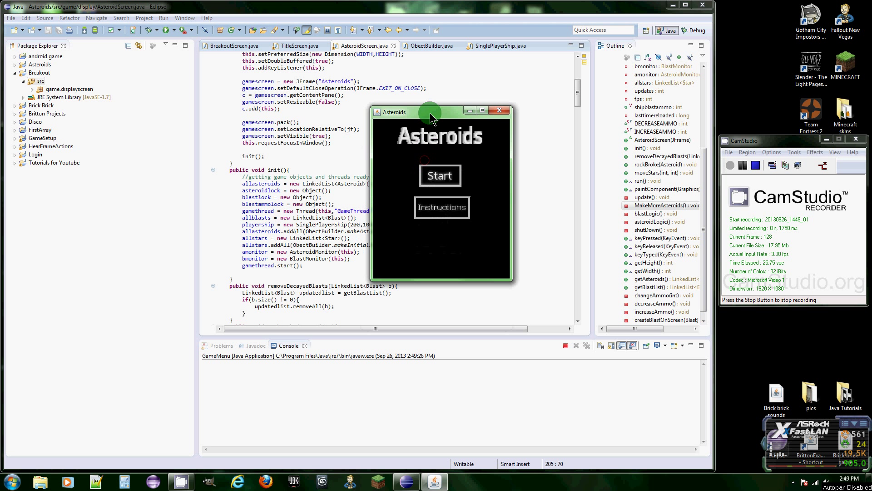
left_click(440, 176)
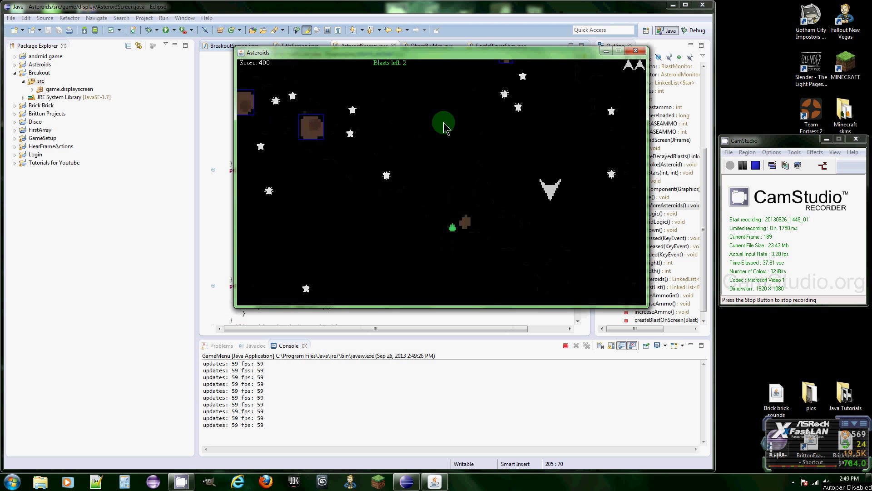
left_click(635, 51)
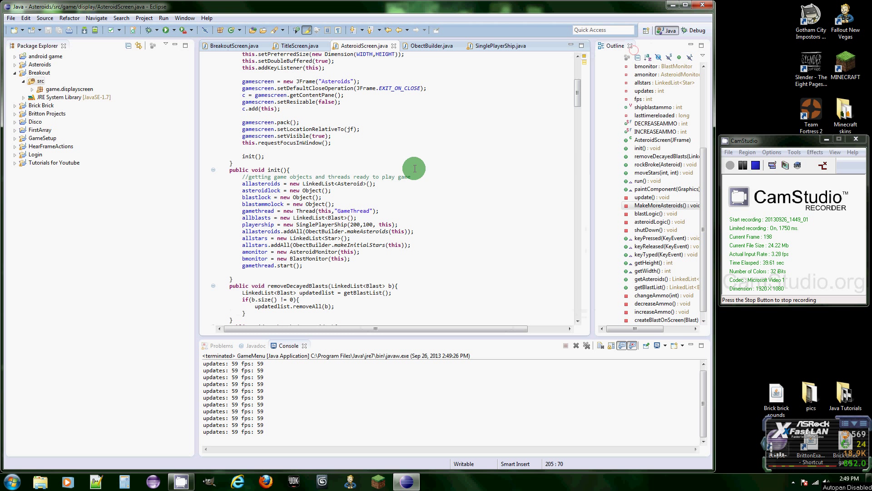
mouse_move(441, 52)
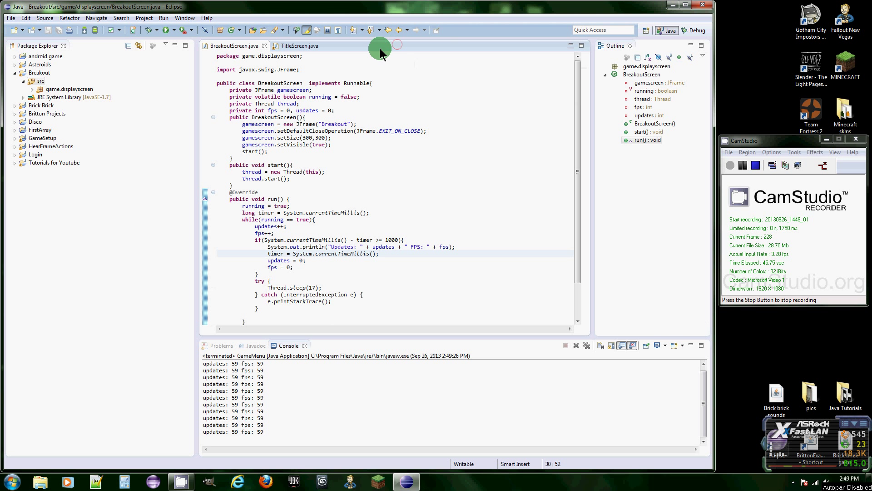
left_click(299, 45)
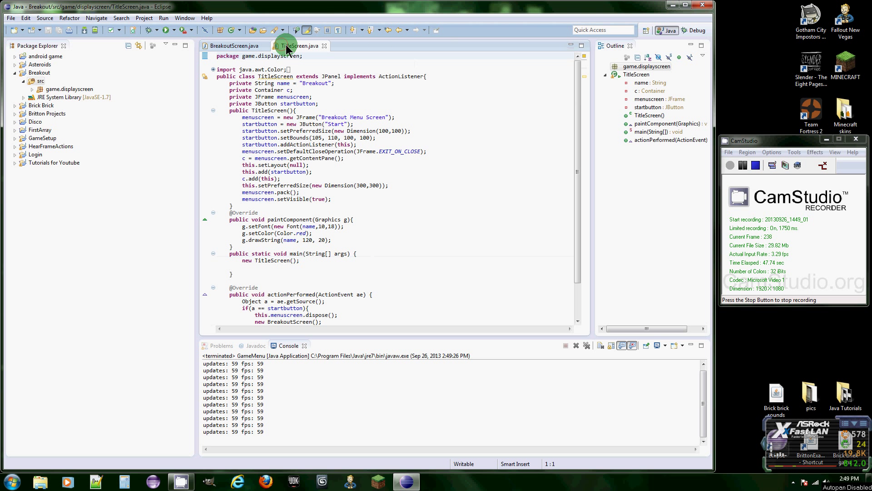
left_click(232, 45)
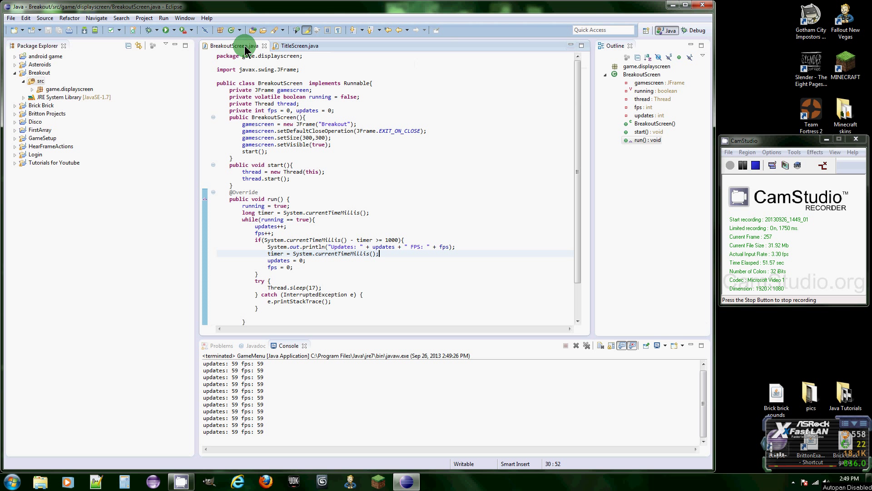
mouse_move(302, 179)
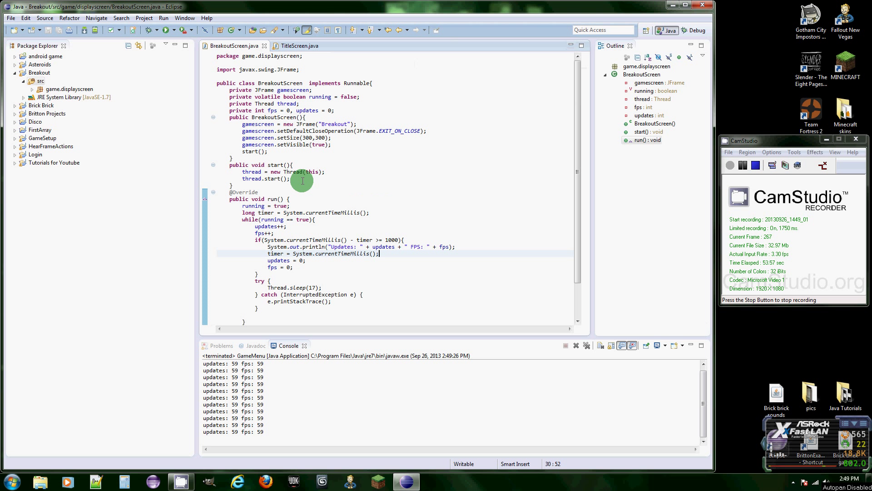
Create a new package named game.objects under the Breakout src folder.
right_click(40, 81)
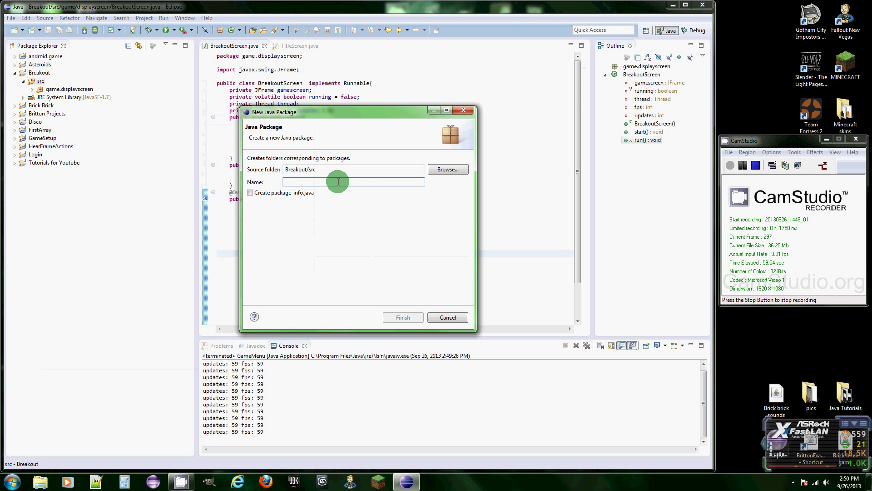
type("ga,e")
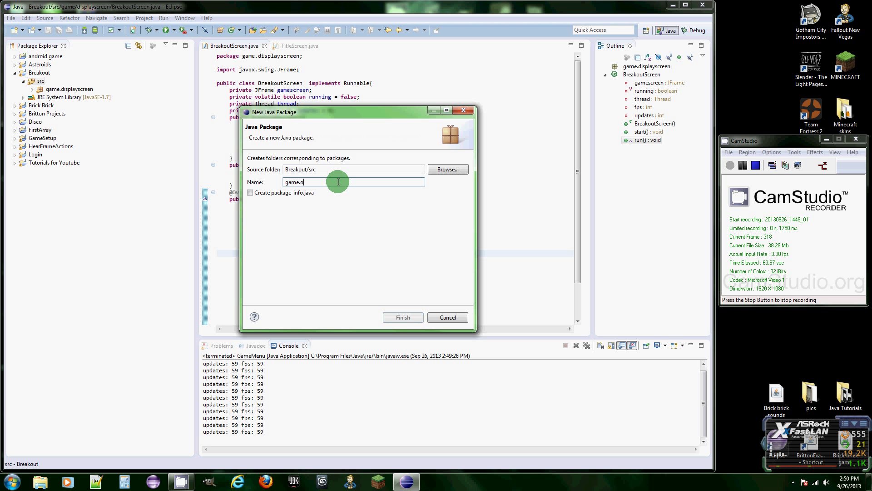
type("bjects")
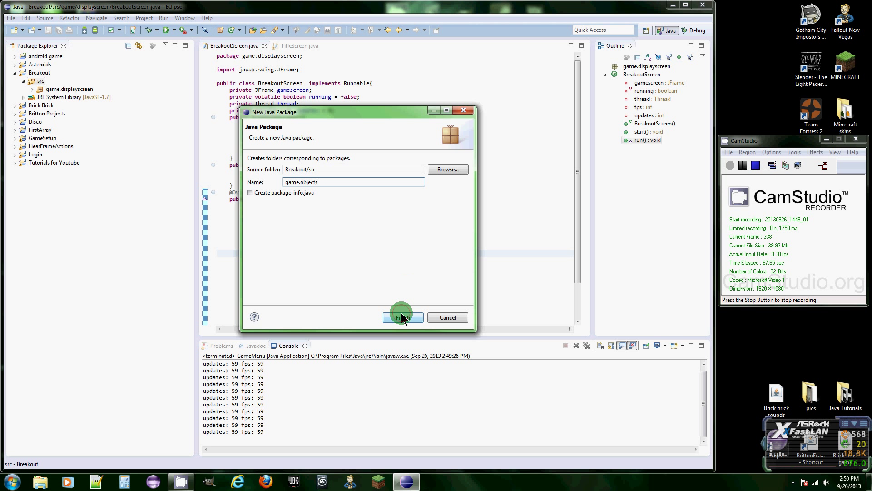
left_click(402, 318)
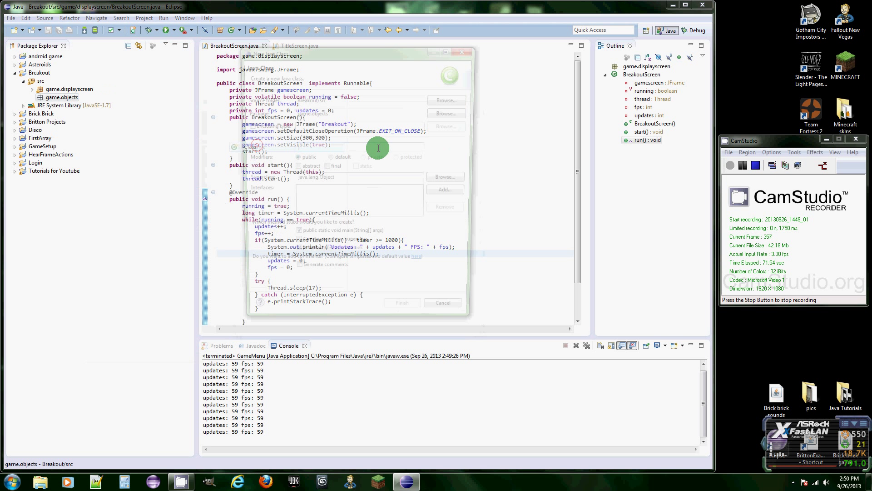
Create a Ball class in game.objects with a generated main method stub.
type("Ball")
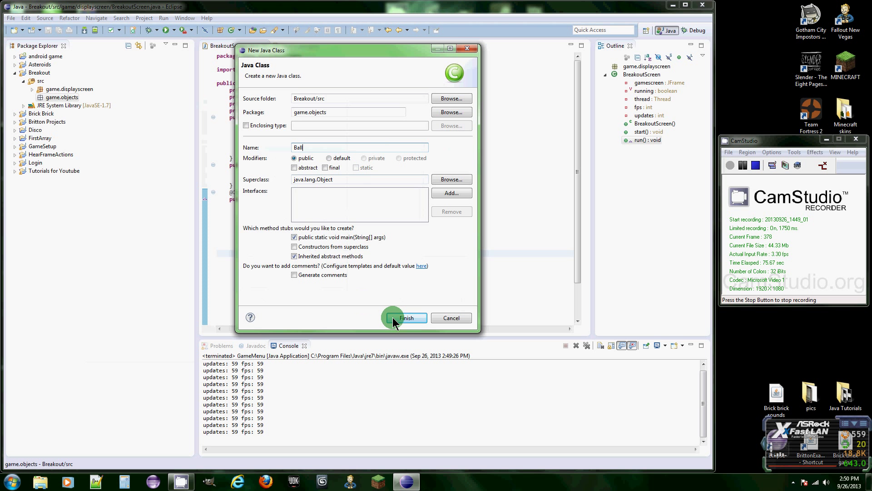
left_click(405, 318)
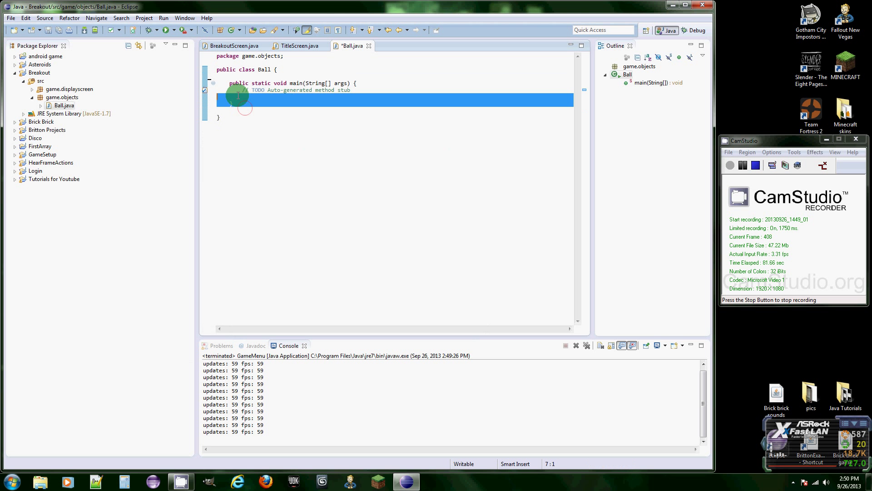
Replace the main stub with a private int x,y field declaration.
key("Delete")
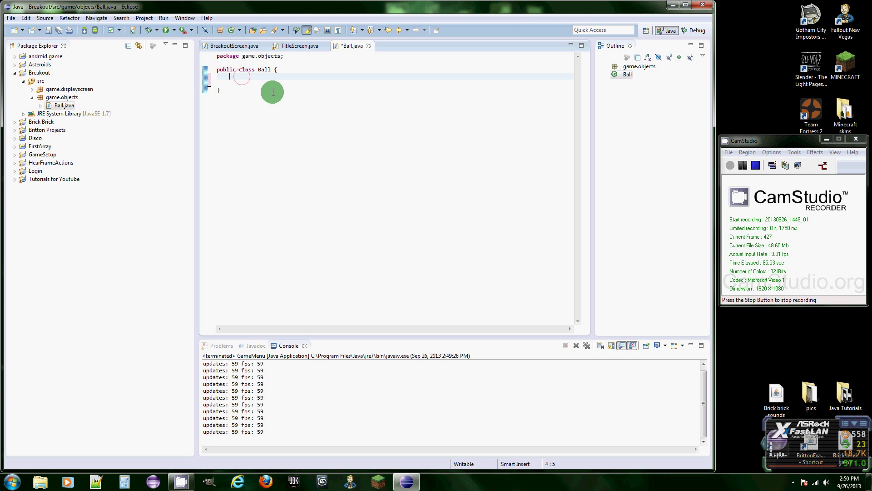
type("private")
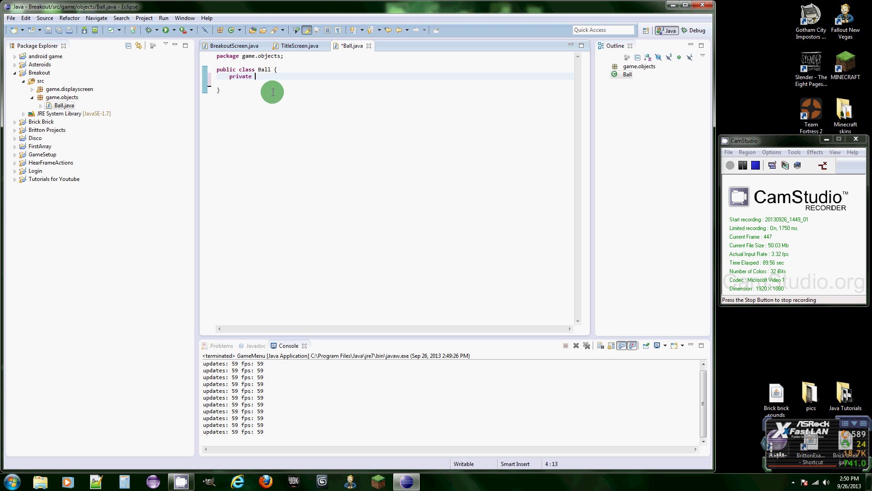
type("int x")
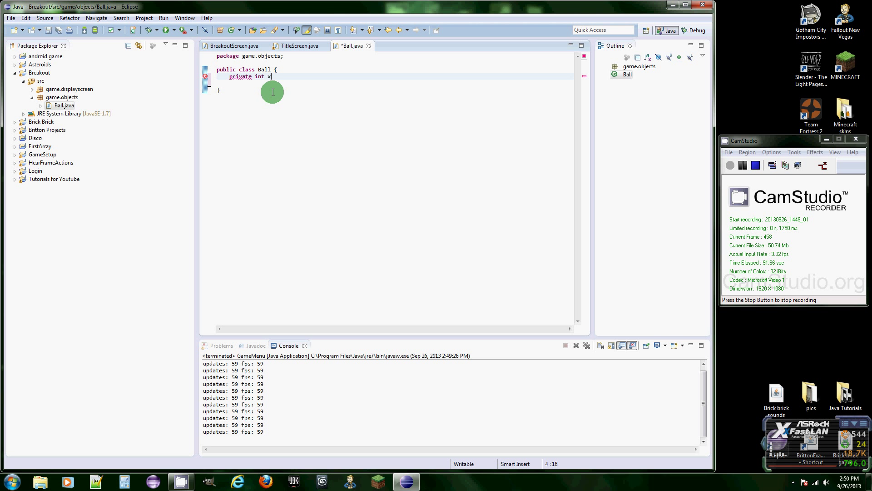
type(",y;")
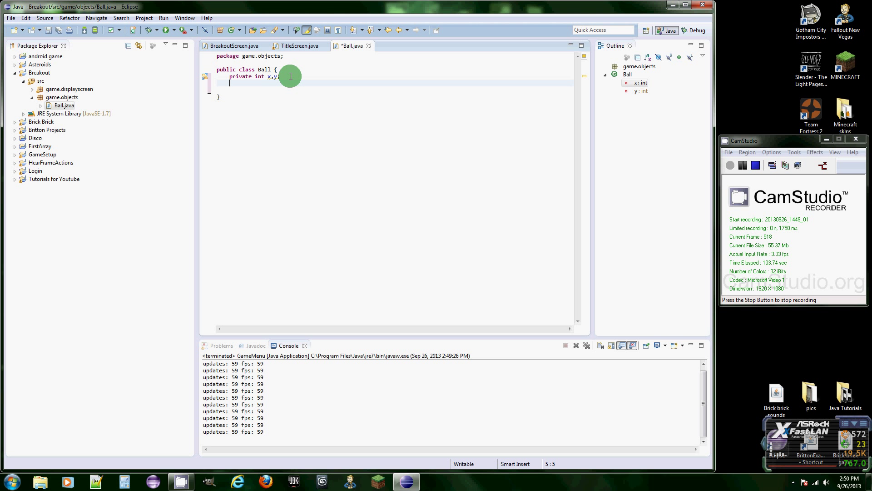
Declare private Color ballcolor and import java.awt.Color via the quick fix.
type("p")
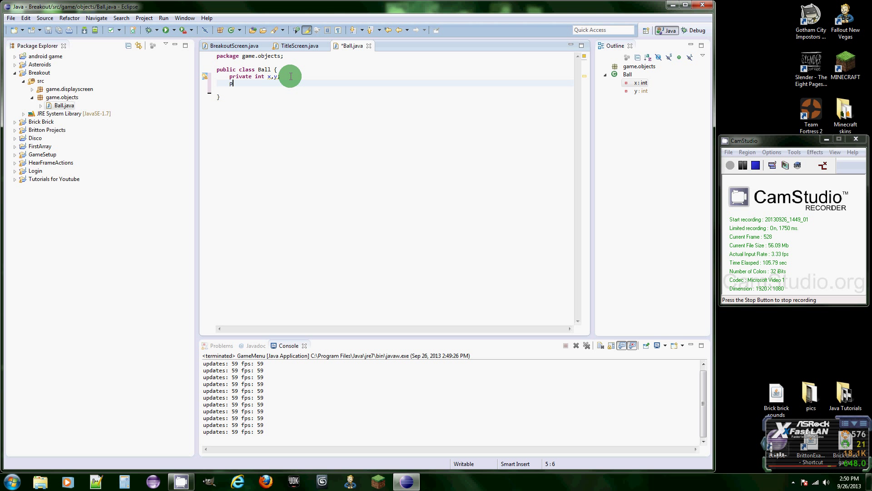
type("private")
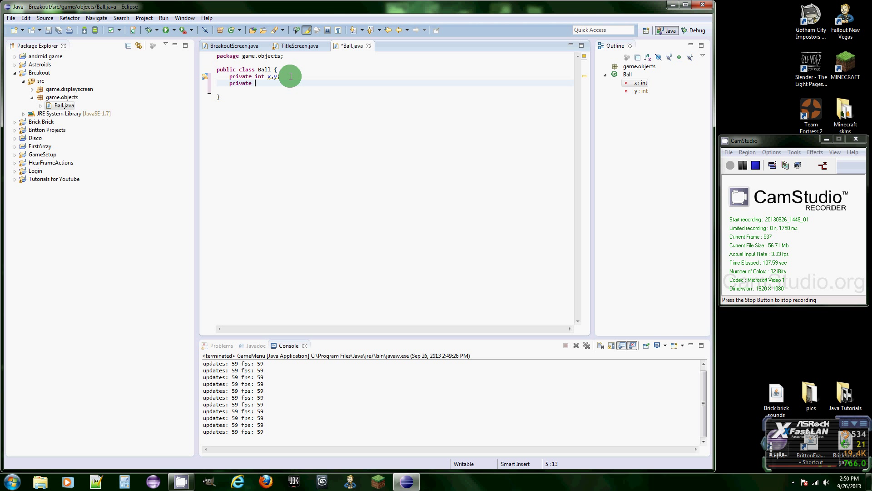
type("Color")
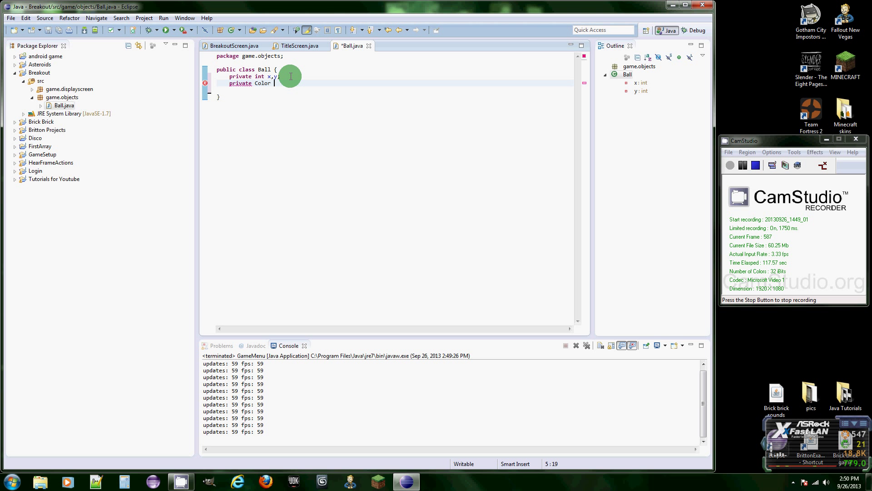
type("ballcol")
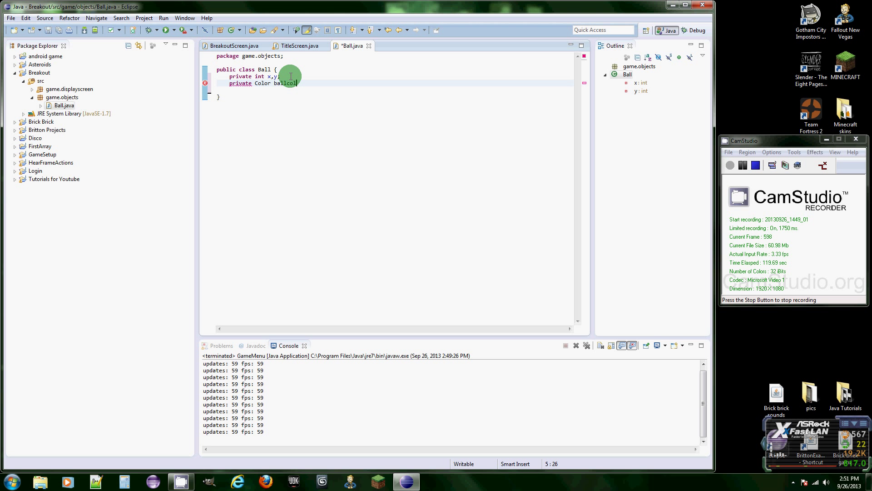
type("or;")
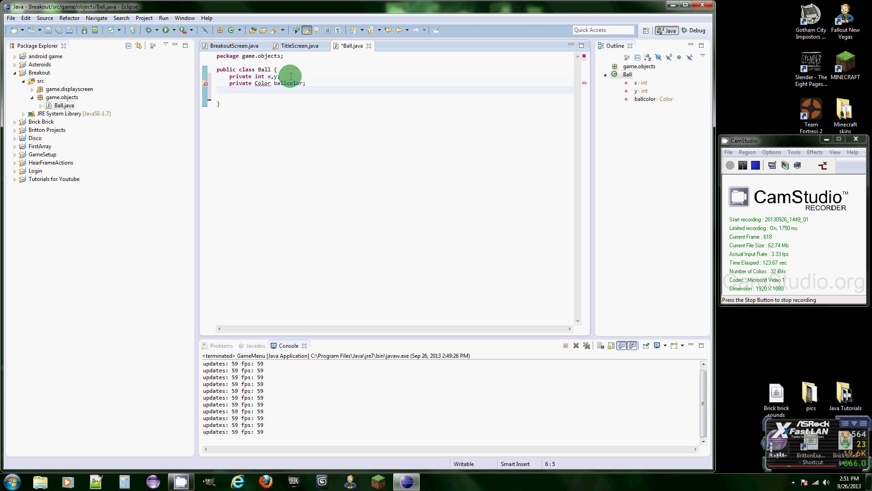
left_click(262, 83)
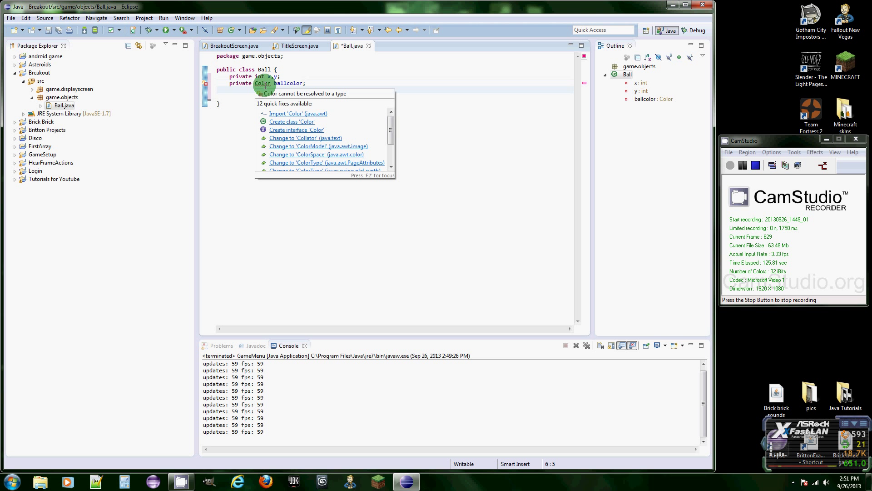
left_click(298, 114)
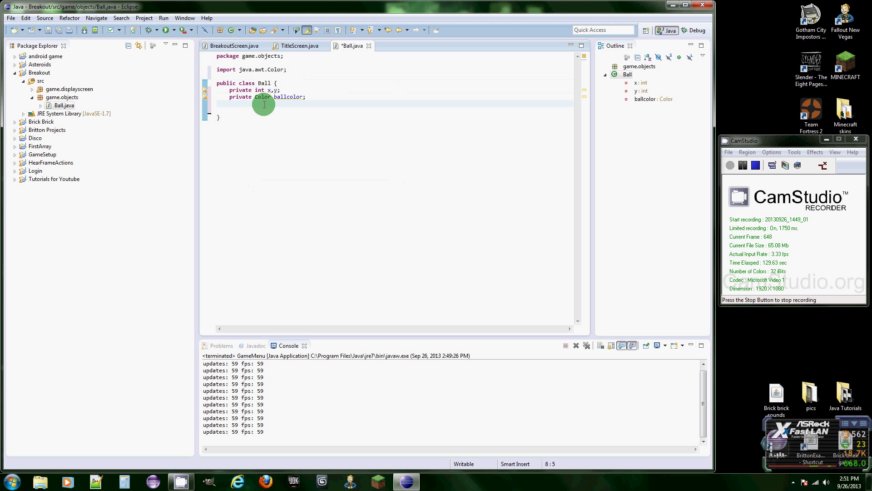
Write the constructor signature Ball(int locationx, int locationy, Color bc).
type("Publ")
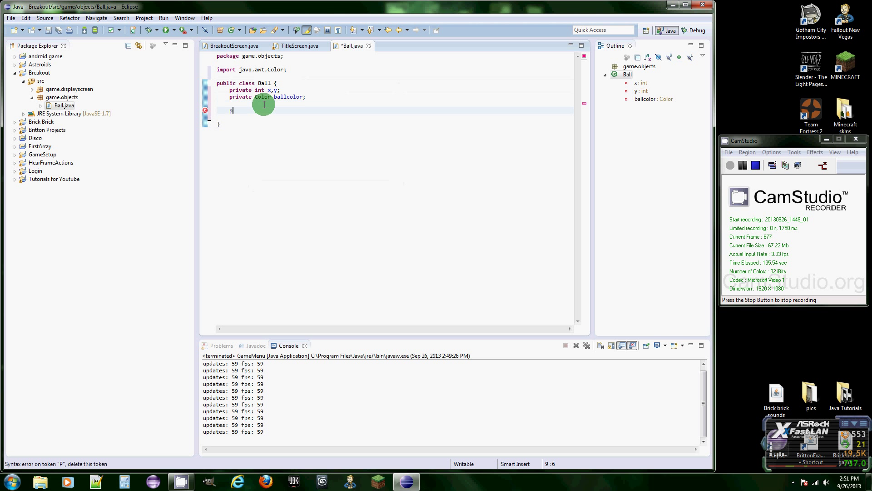
type("ublic voi")
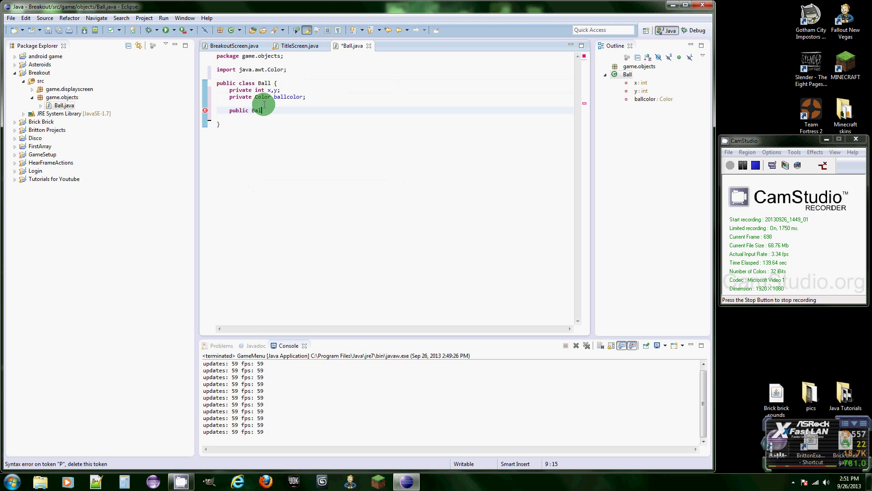
type("l()")
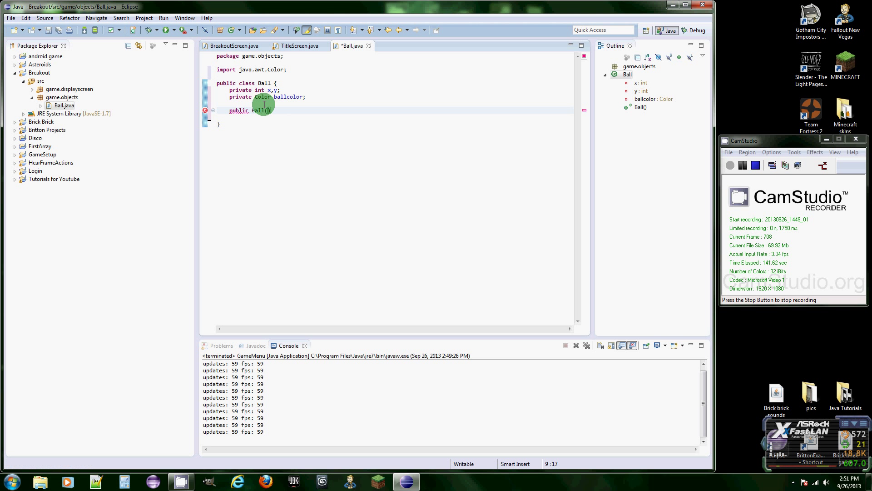
type("int")
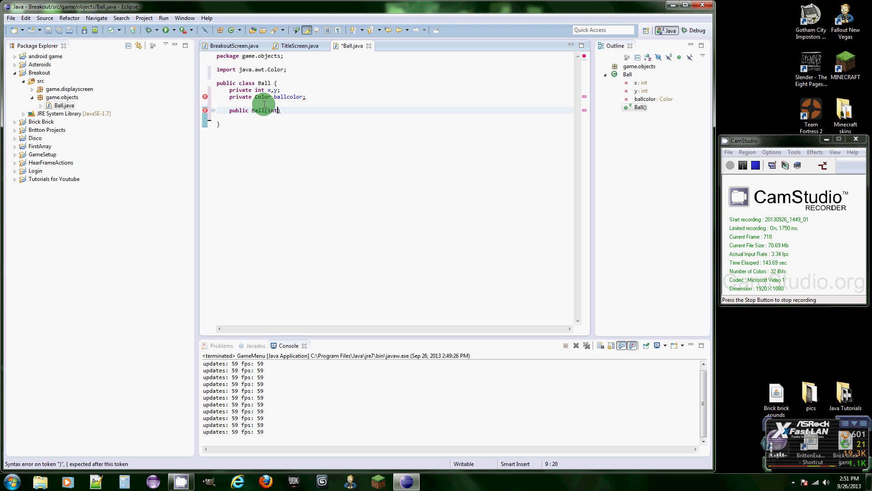
type("locath")
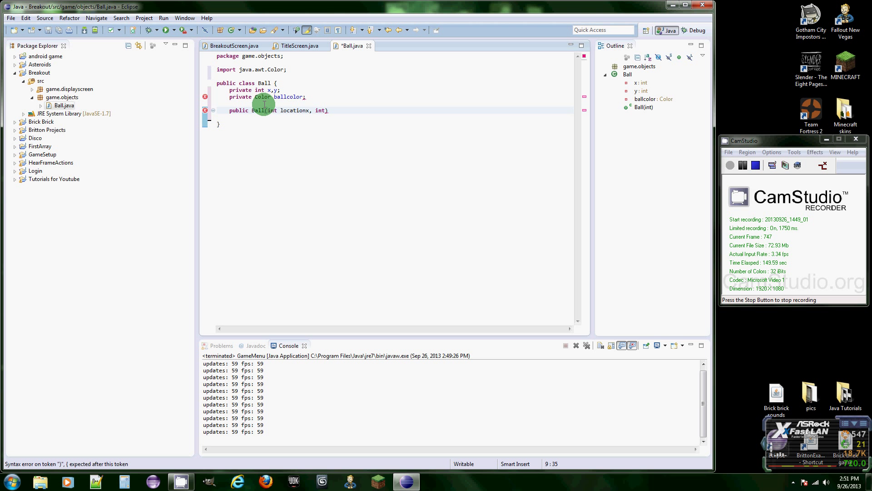
type("locationy, Color")
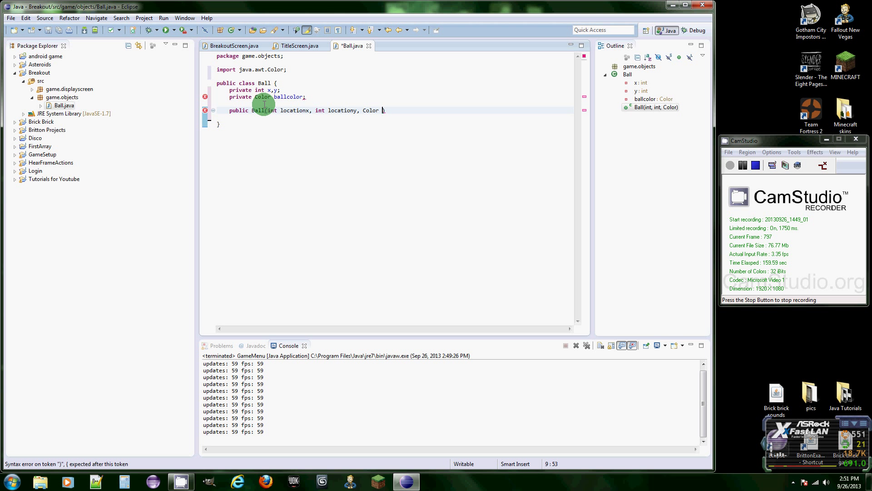
type("bc")
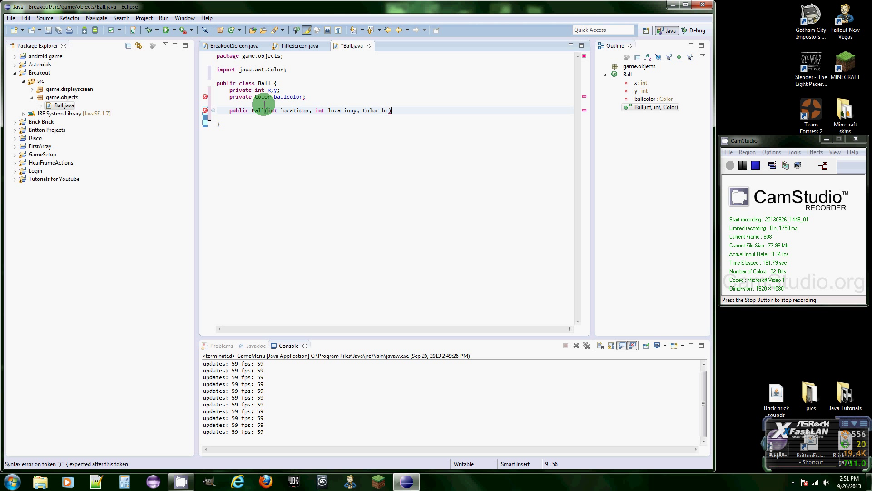
Fill the constructor body assigning locationx, locationy and bc to x, y and ballcolor.
type("{")
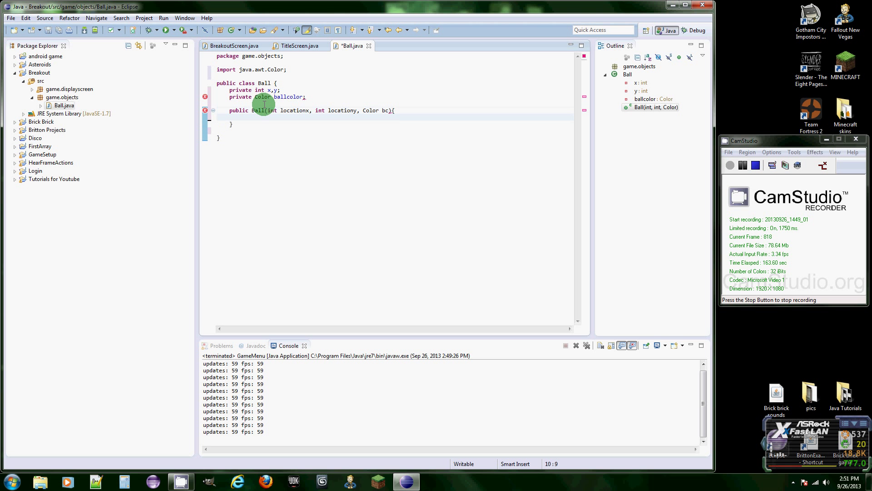
type("x =")
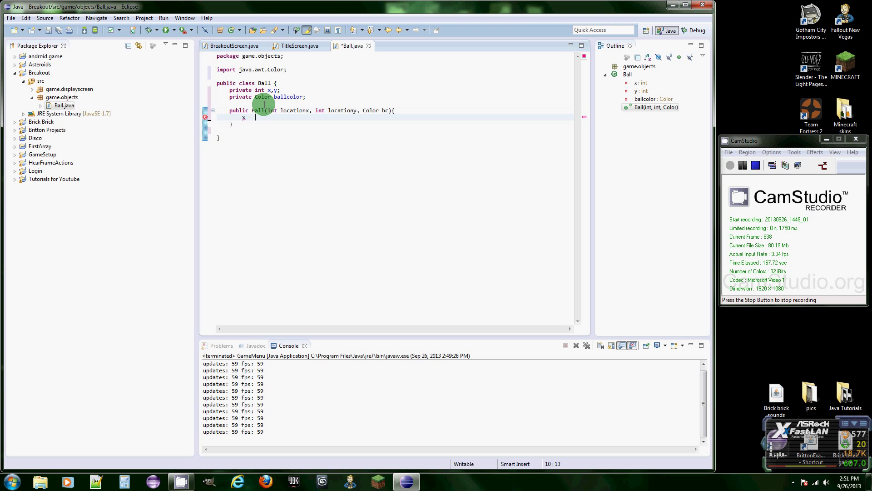
type("locationx;")
type("y = locationy;")
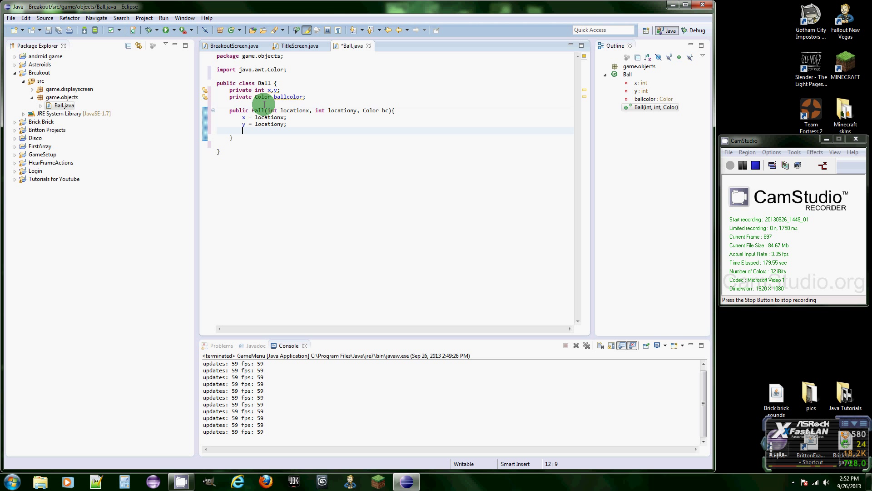
type("bl")
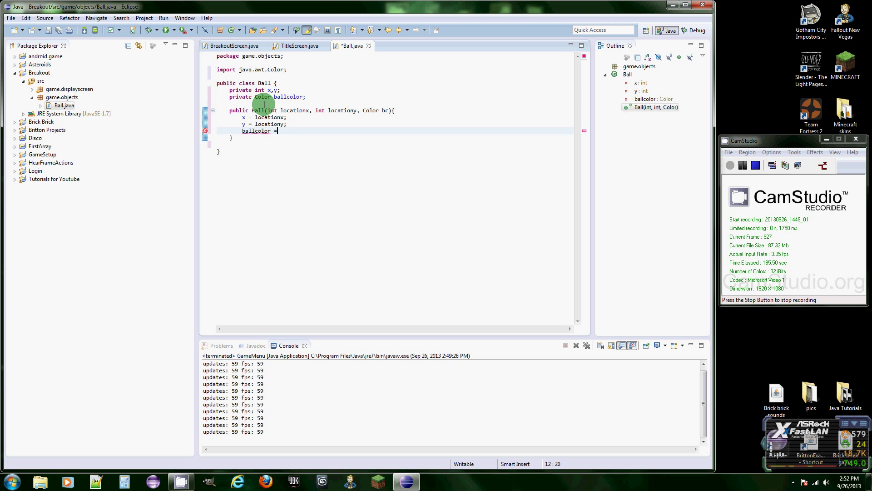
type("bc;")
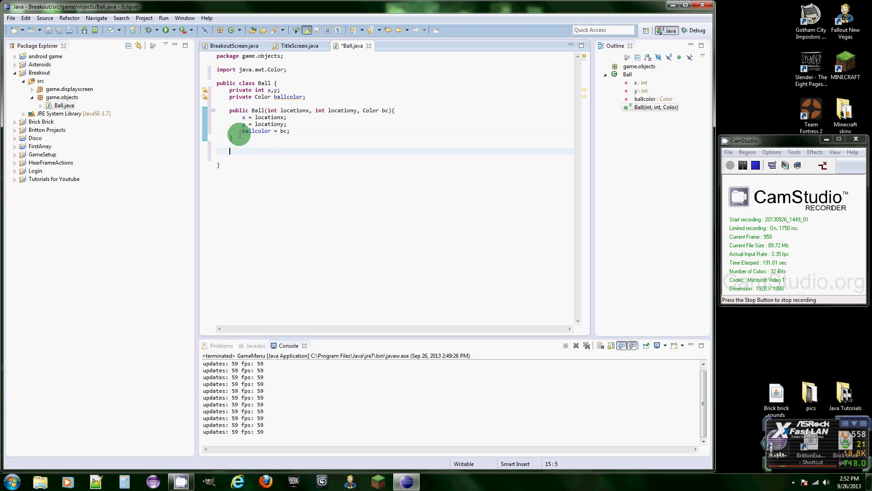
type("public v")
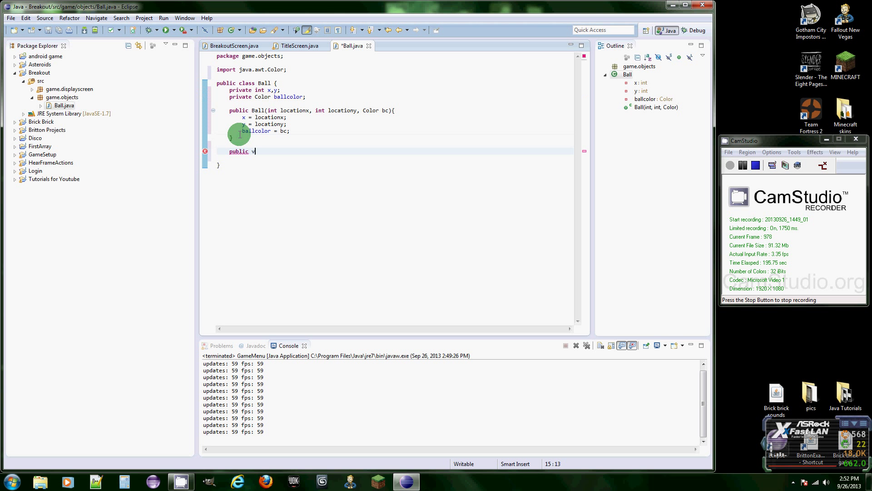
Write empty public void move() and paint() methods in Ball.
type("oid move")
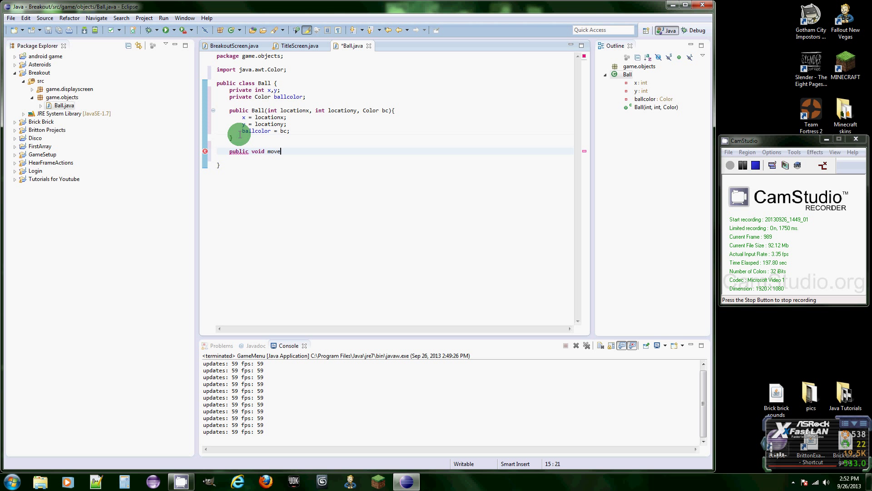
type("()")
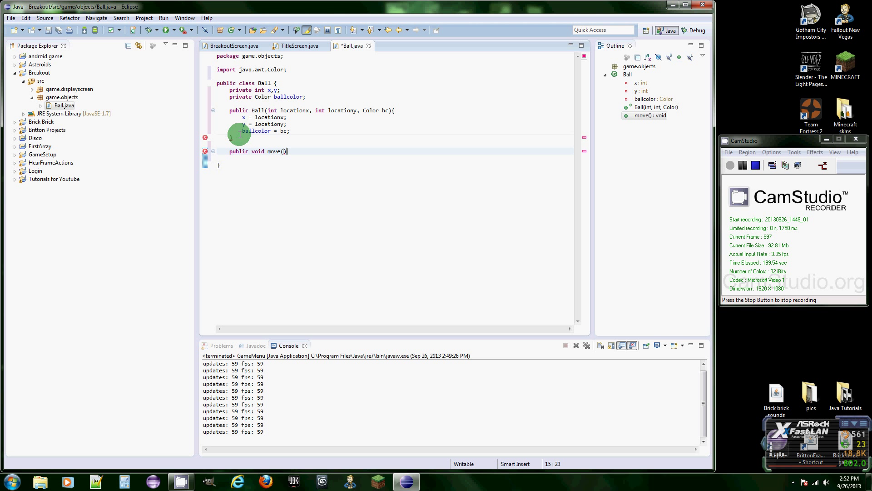
type("{")
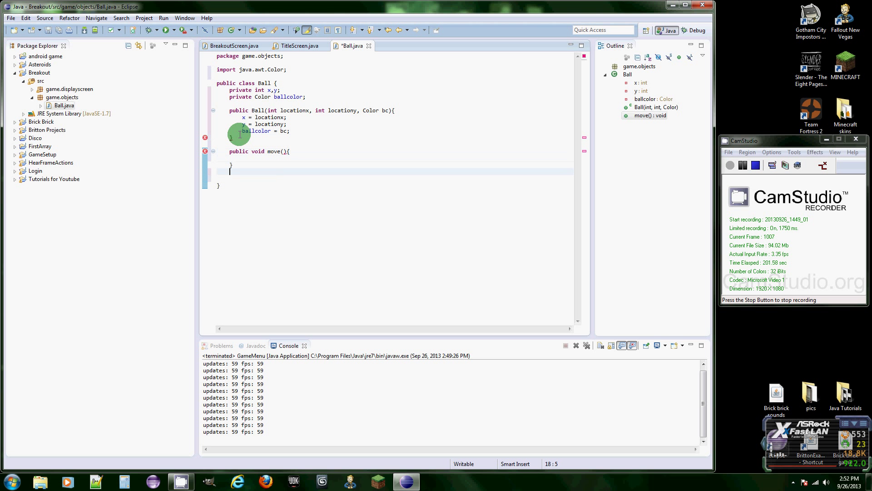
type("public void")
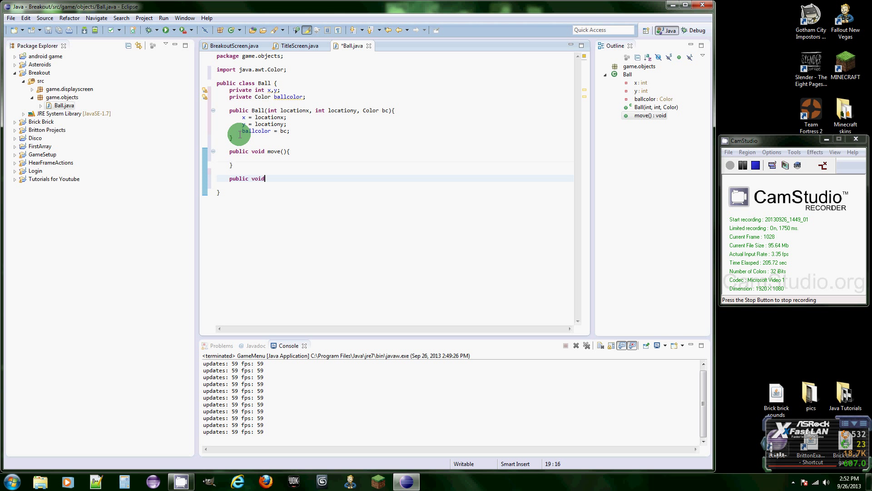
type("paint")
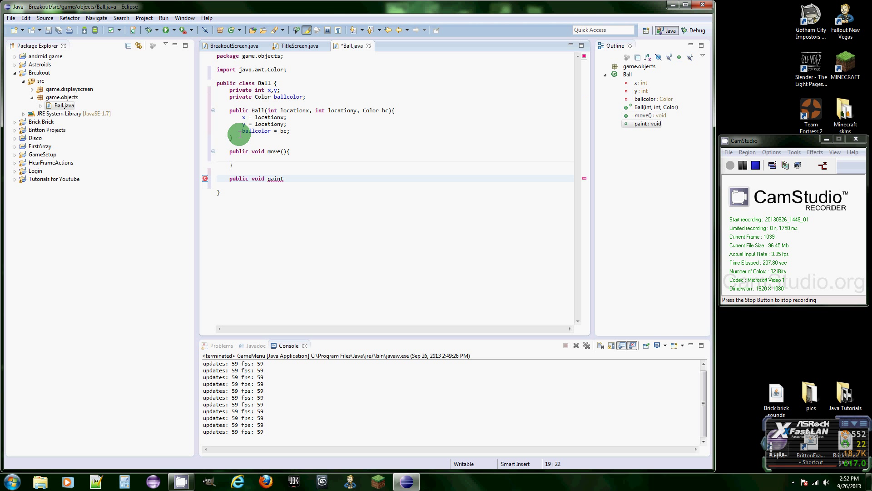
type("(){")
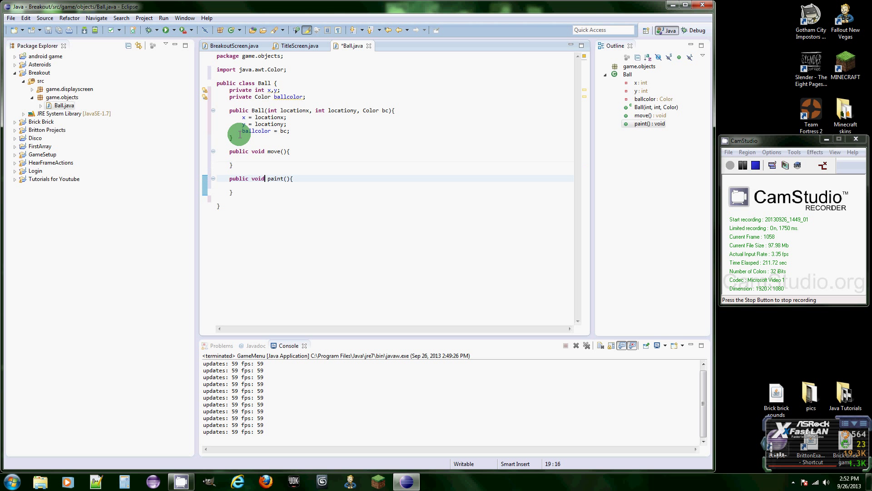
Give paint a Graphics g parameter and import java.awt.Graphics via the quick fix.
double_click(277, 178)
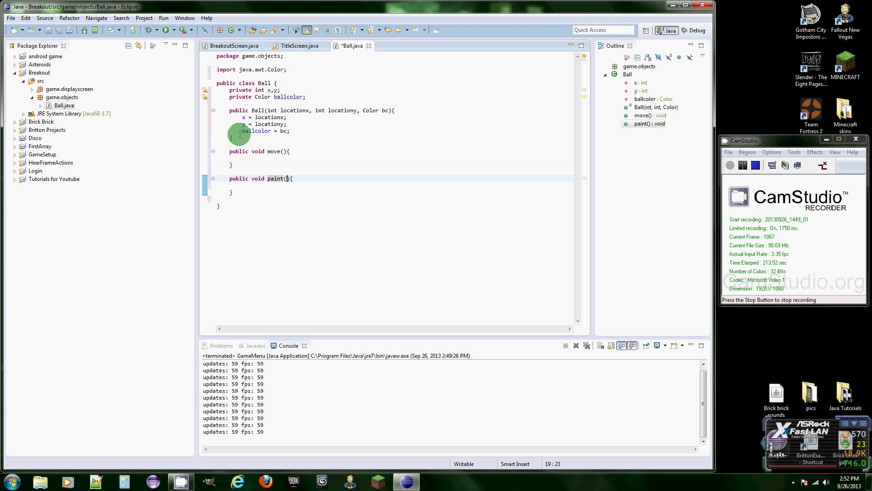
type("Graphics")
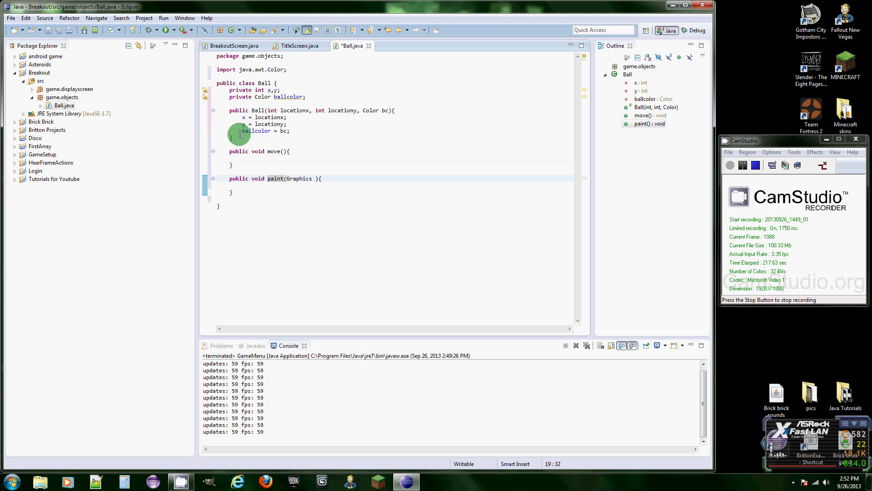
type("g")
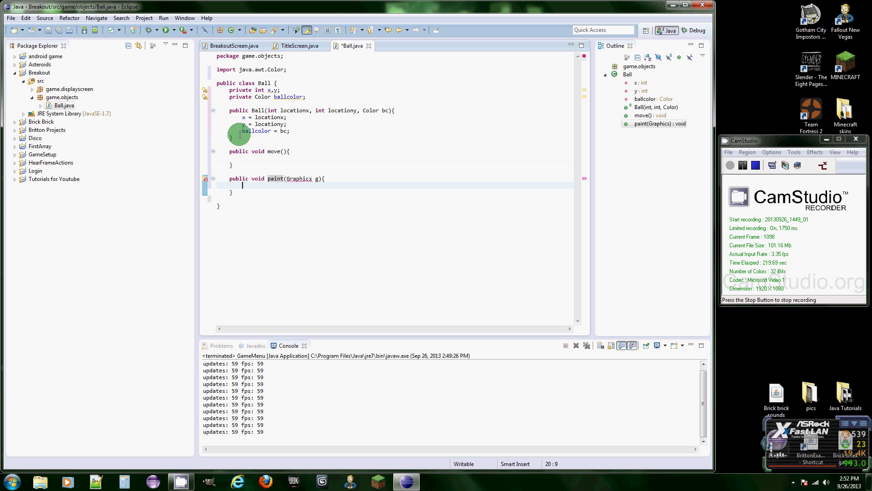
left_click(298, 179)
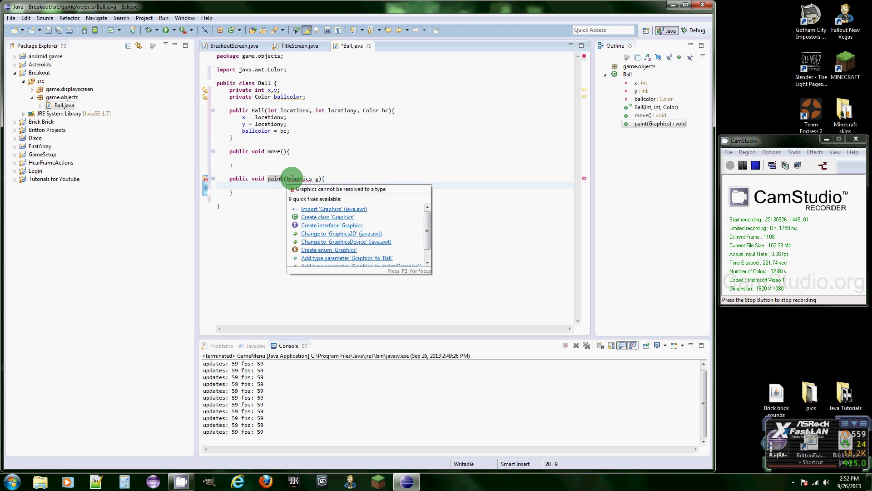
left_click(334, 209)
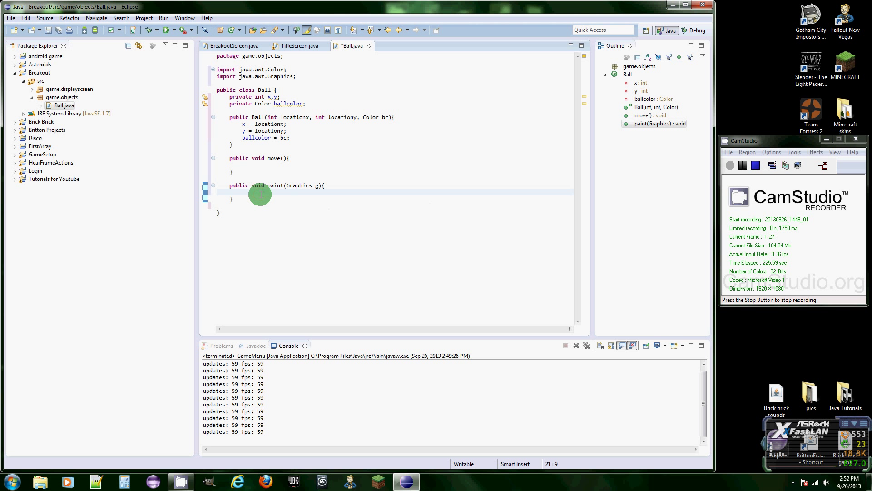
Write Graphics2D g2d = (Graphics2D) g; in paint and import java.awt.Graphics2D.
type("Graphics2D g2d")
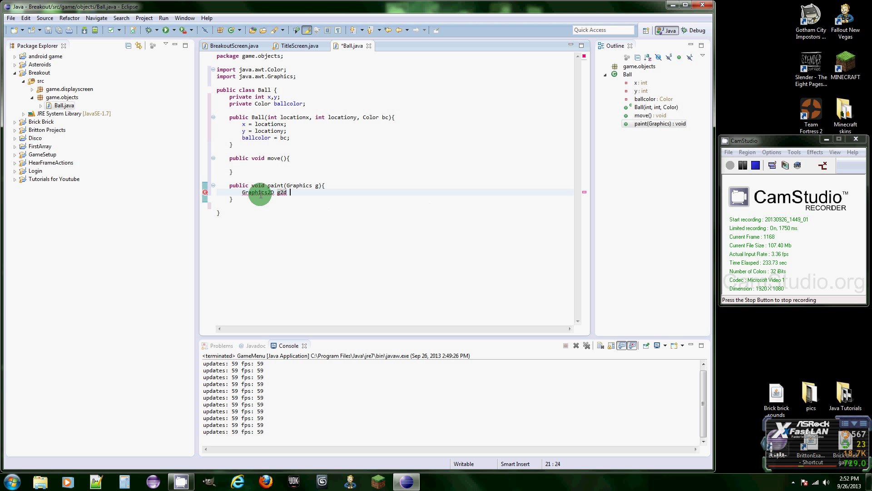
type("= ()")
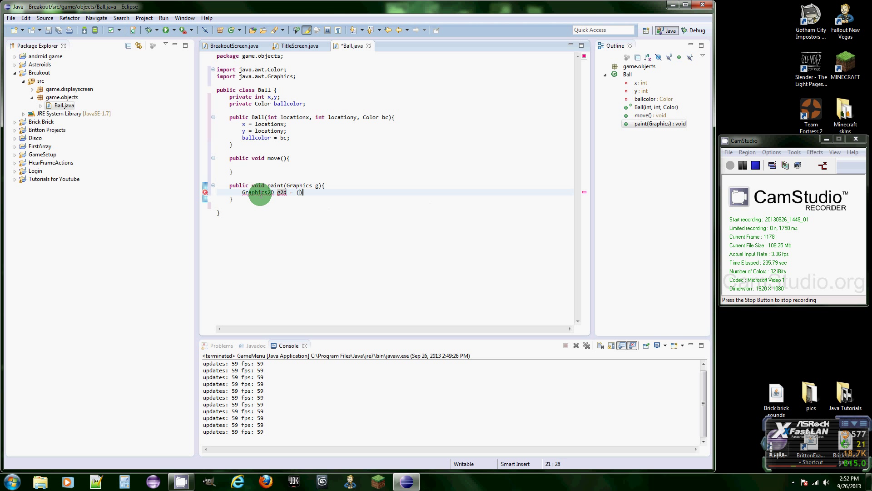
type("Graphics2D")
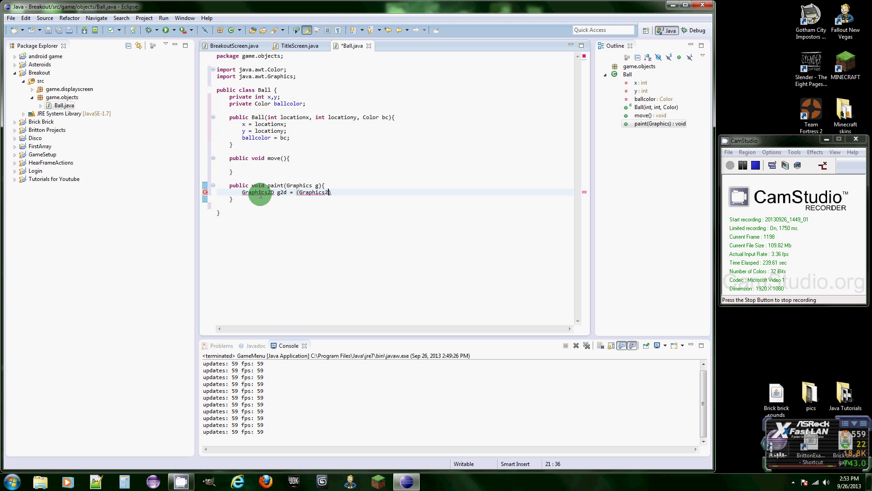
type(")")
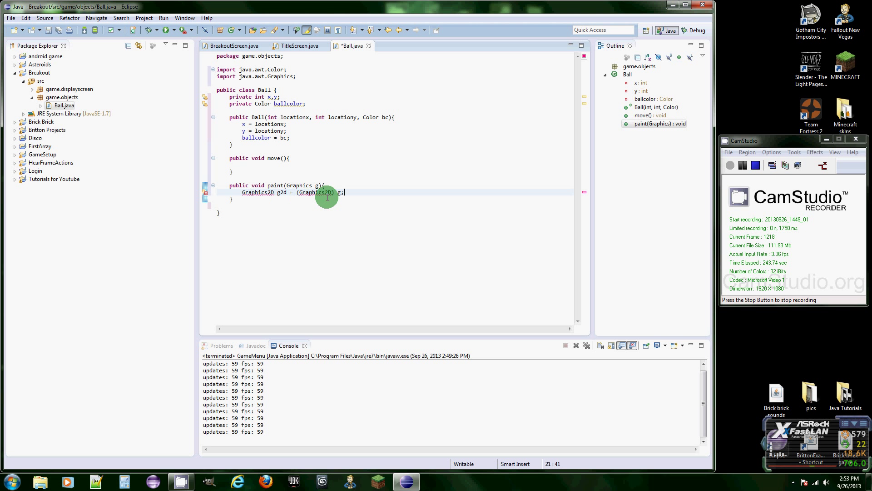
double_click(312, 191)
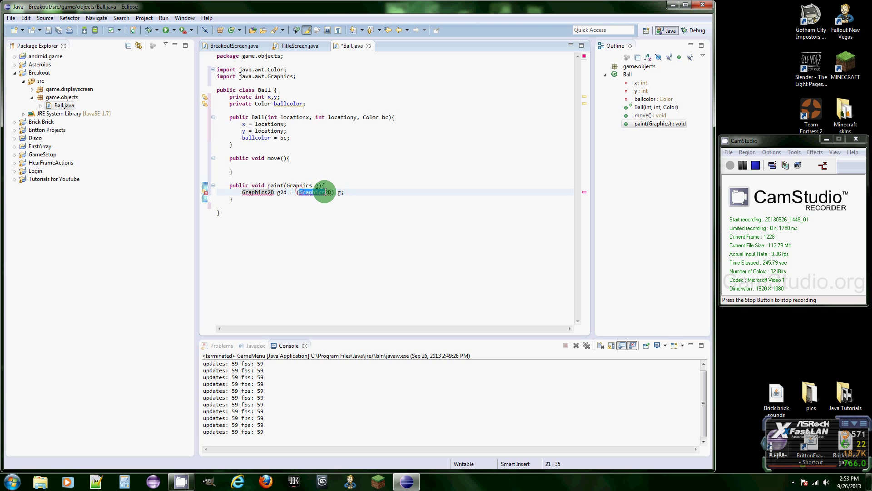
right_click(312, 192)
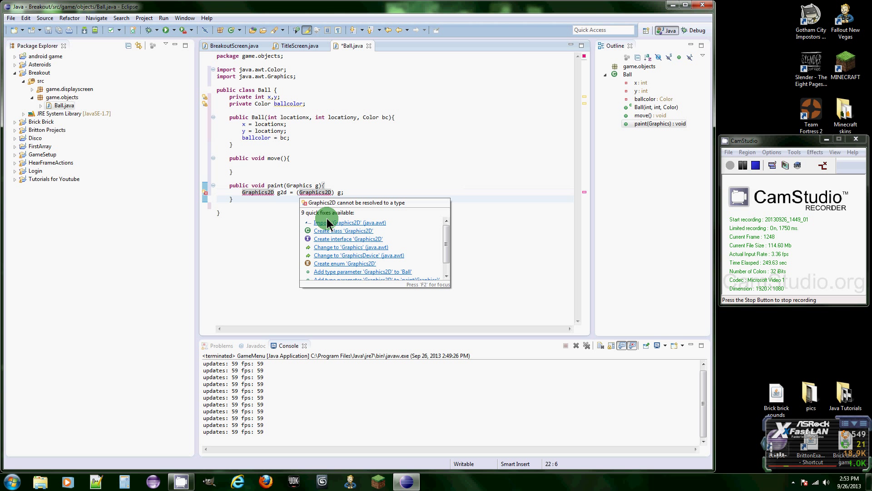
left_click(351, 222)
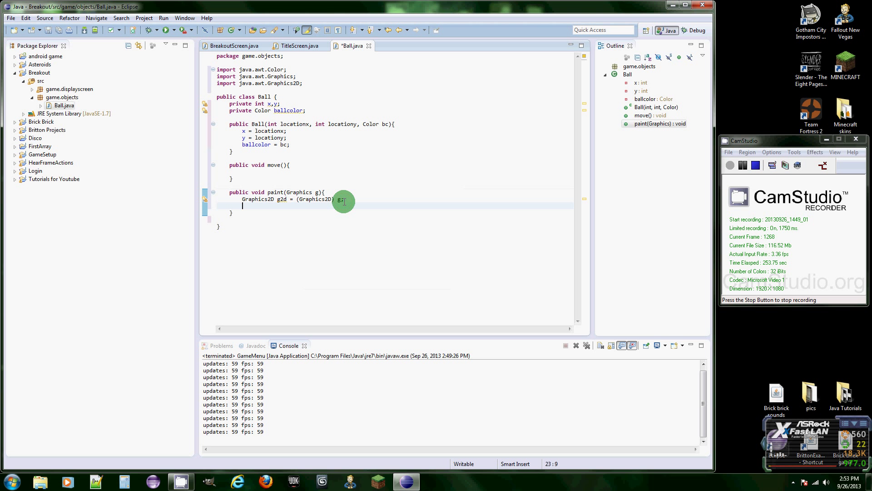
Write g2d.setColor(ballcolor) and begin a g2d.fillOval call using content assist.
type("g2d")
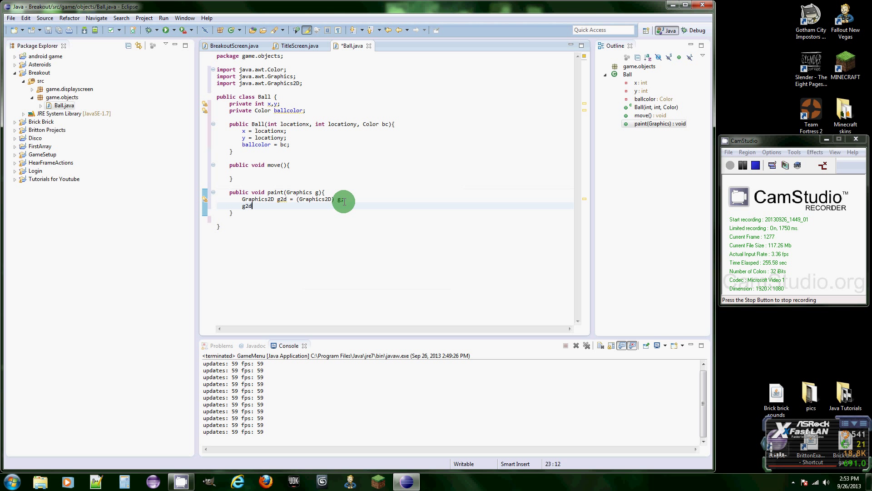
type(".")
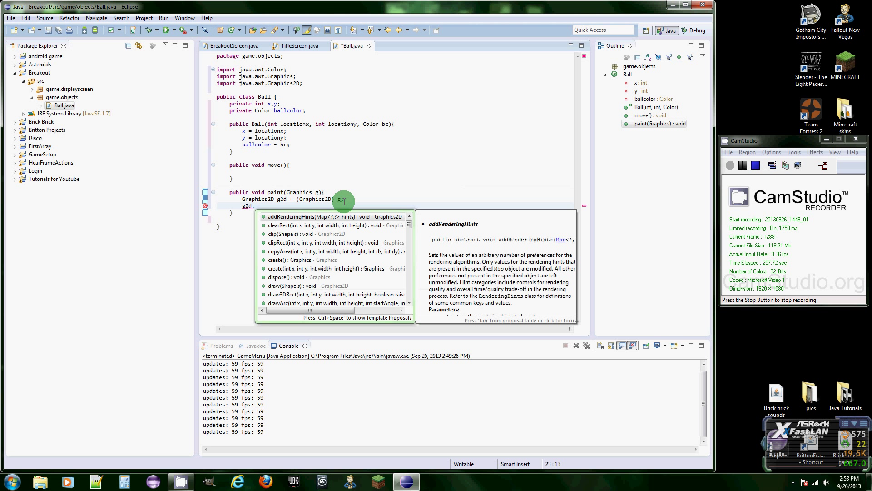
type("draw")
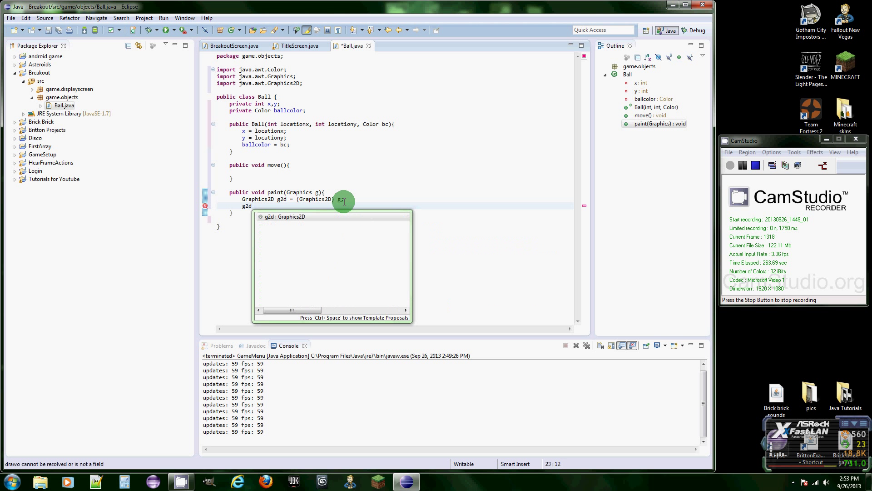
type(".c")
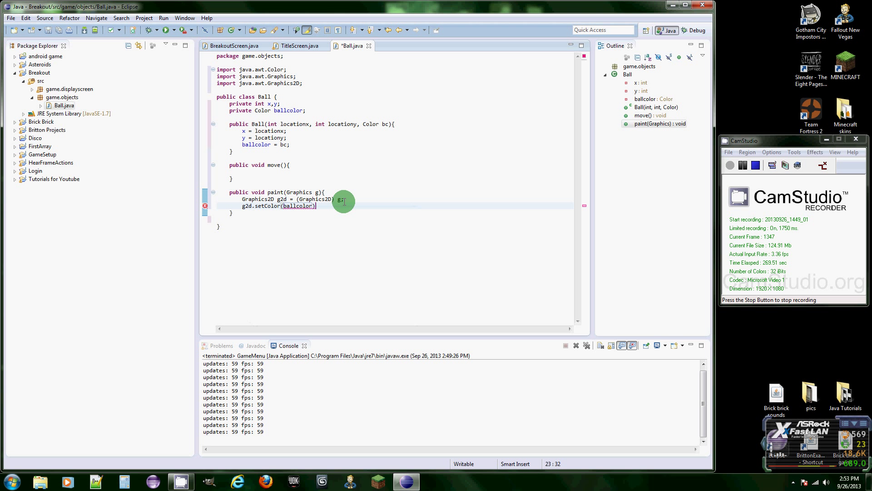
key("enter")
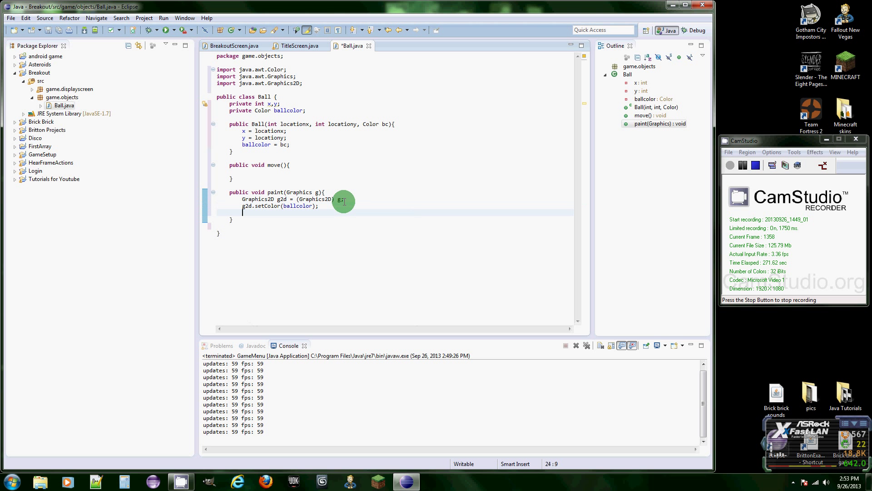
type("g2d")
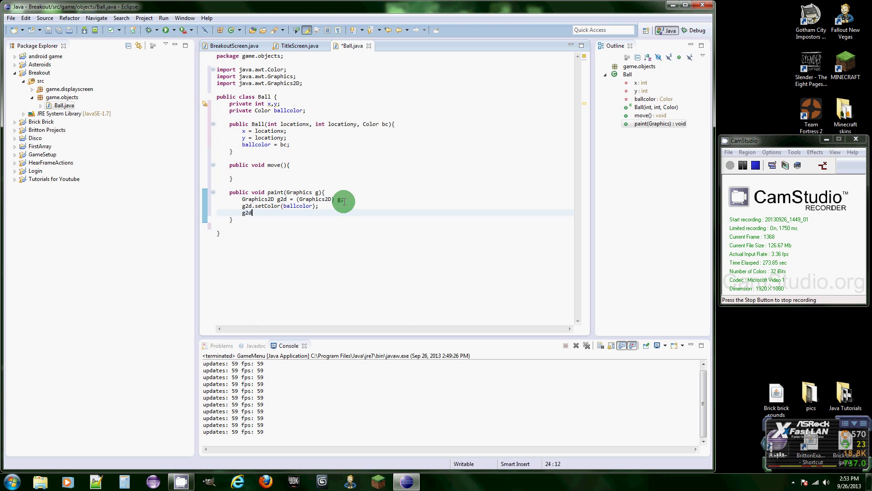
type(".d")
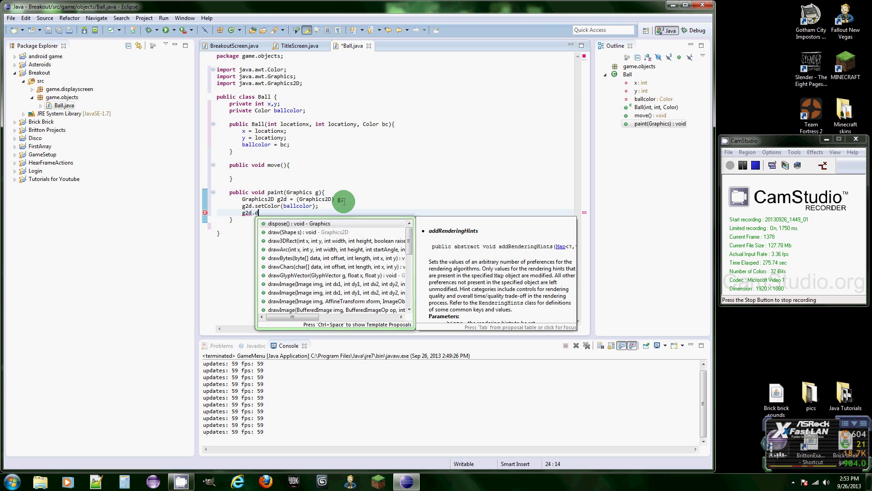
type("r")
left_click(397, 103)
type(",")
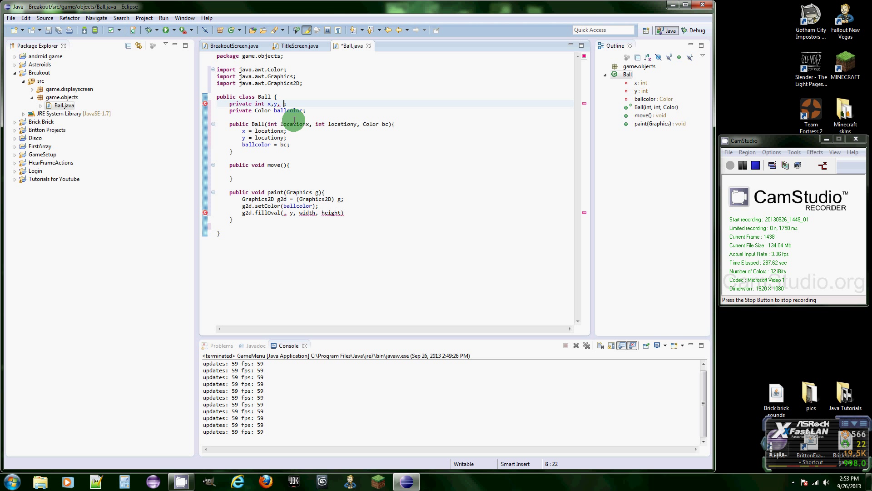
Add an int area field, set area = 20 in the constructor, and call fillOval(x, y, area, area).
type("area")
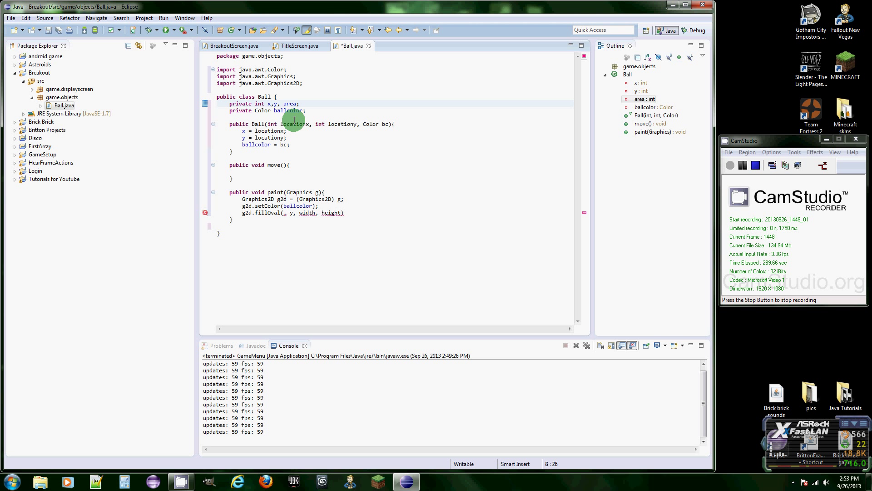
key("Enter")
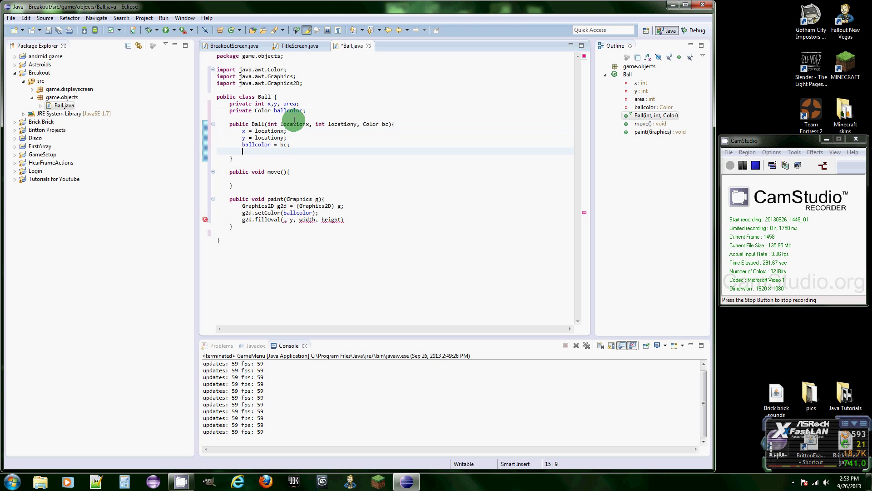
type("2")
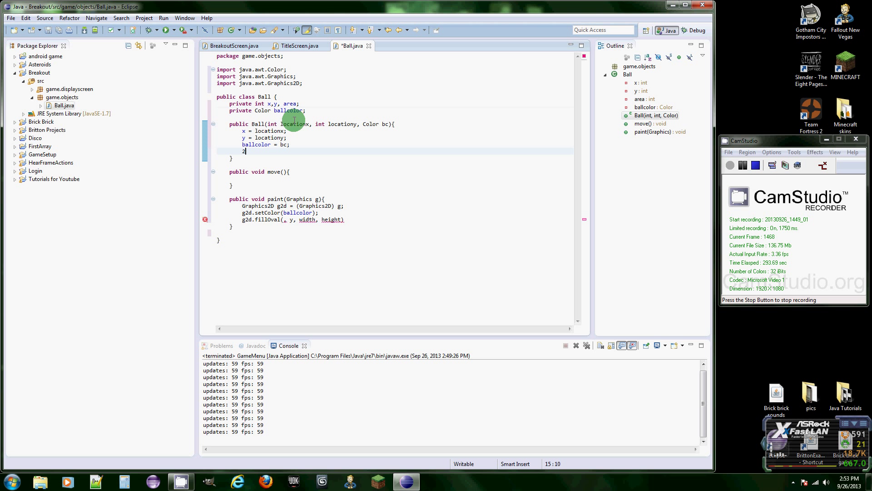
key("BackSpace")
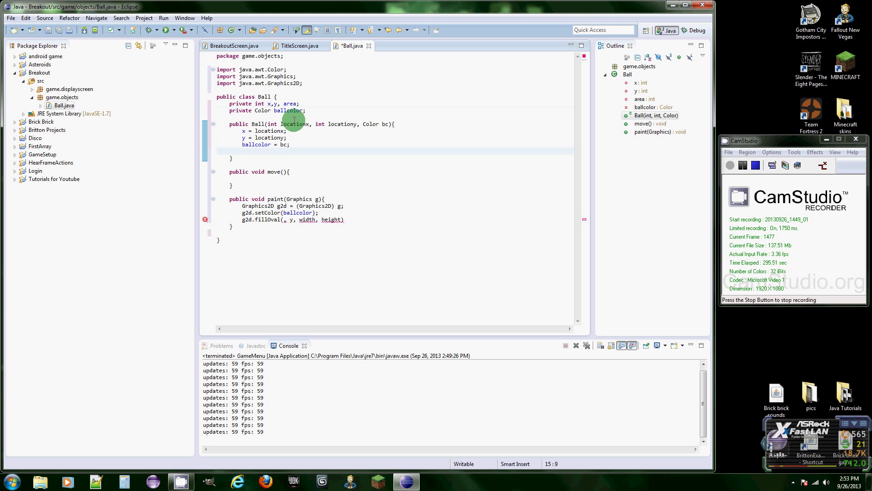
type("area = 20;")
left_click(294, 219)
type("x")
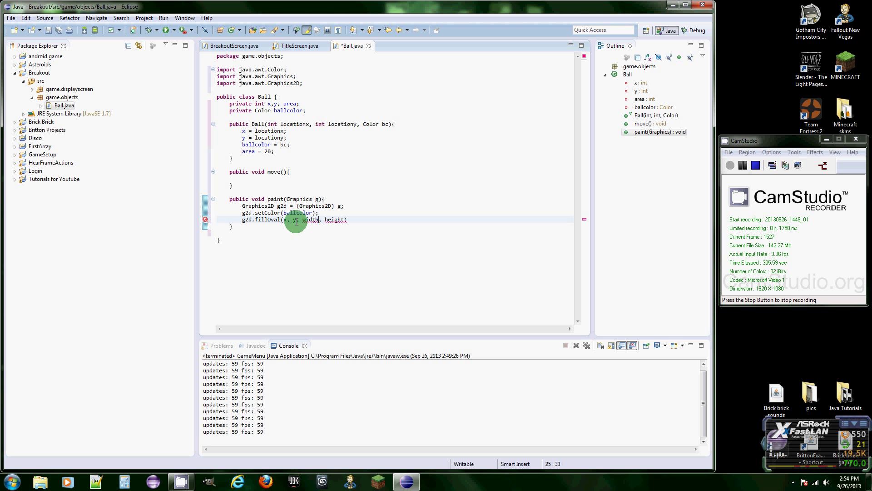
type("area")
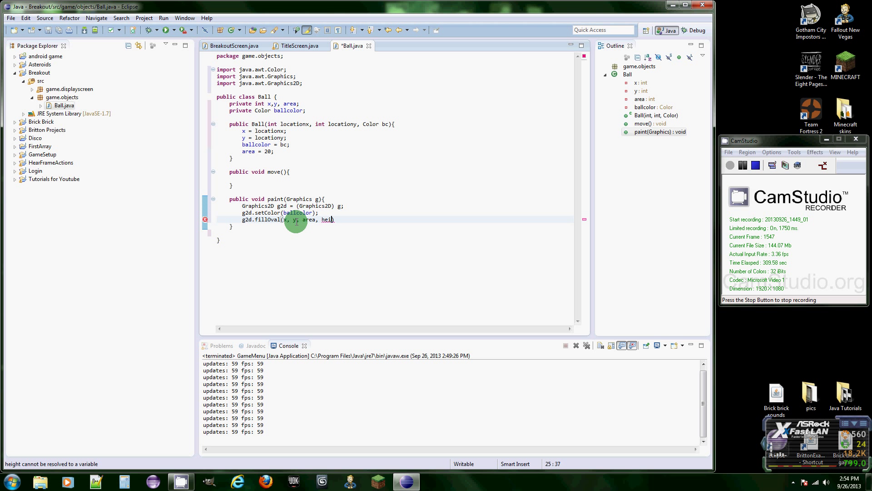
type("area);")
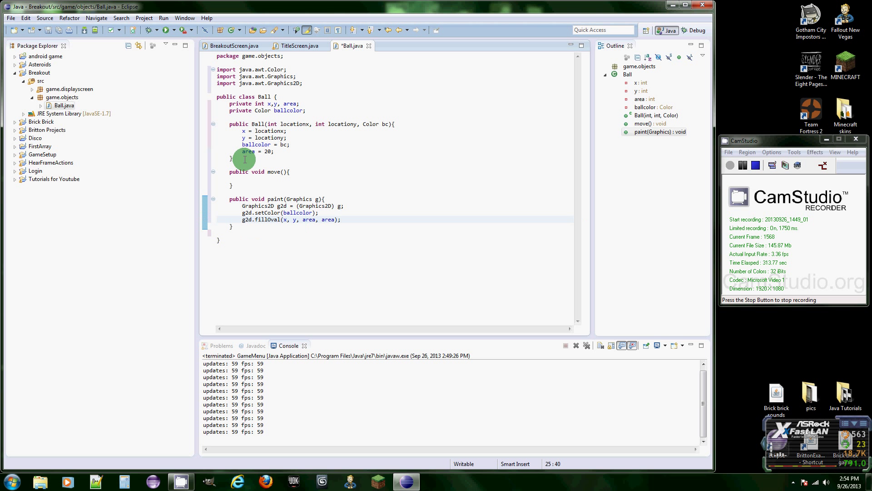
mouse_move(368, 170)
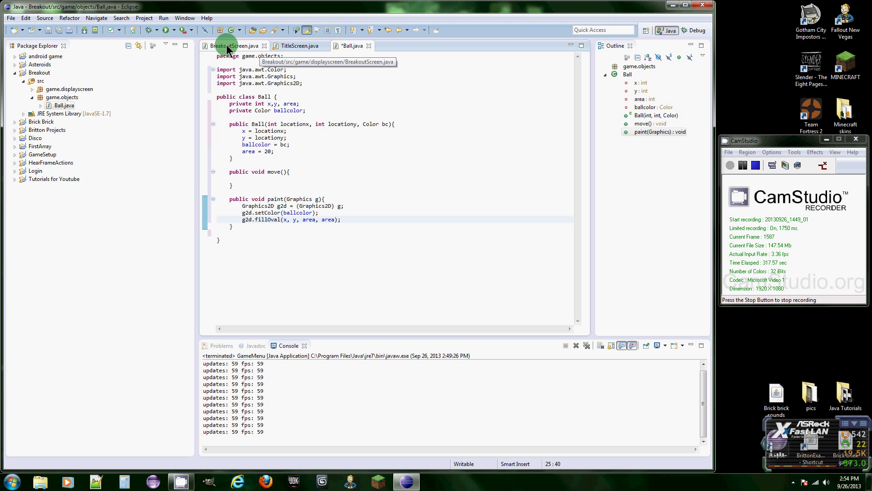
Switch to BreakoutScreen.java and add a blank line after fps++ in run().
left_click(236, 46)
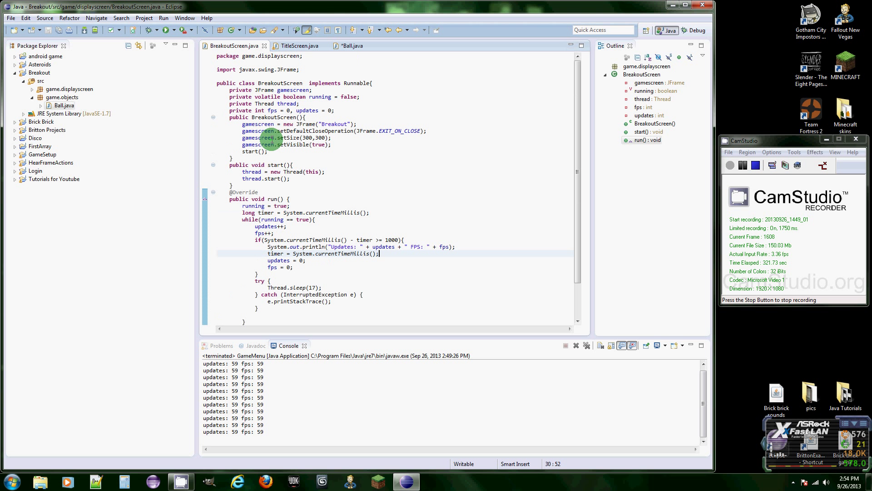
scroll("down", 3)
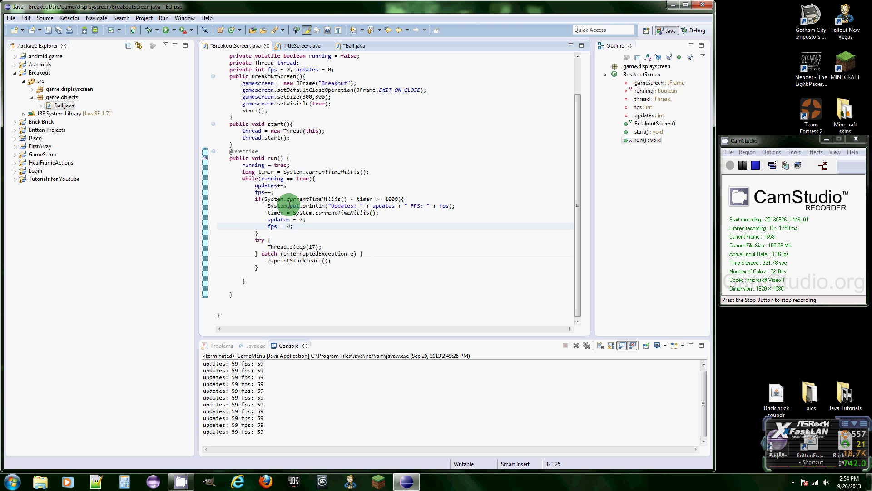
key("enter")
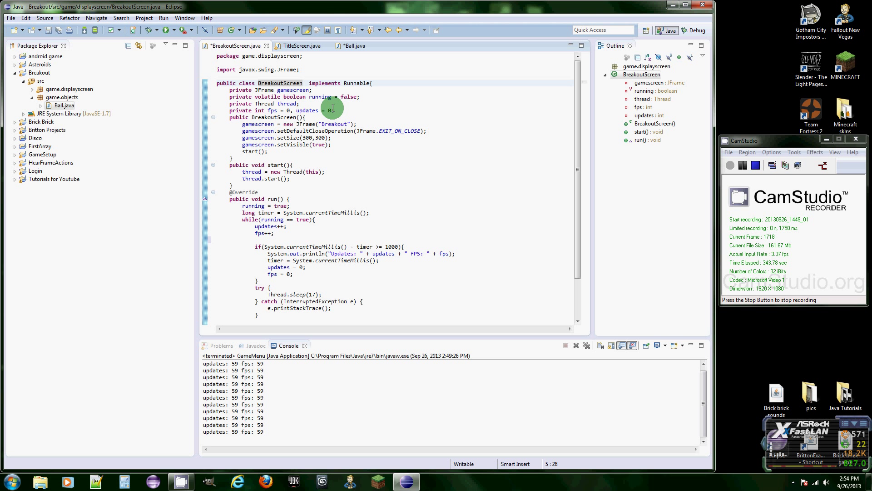
type("e")
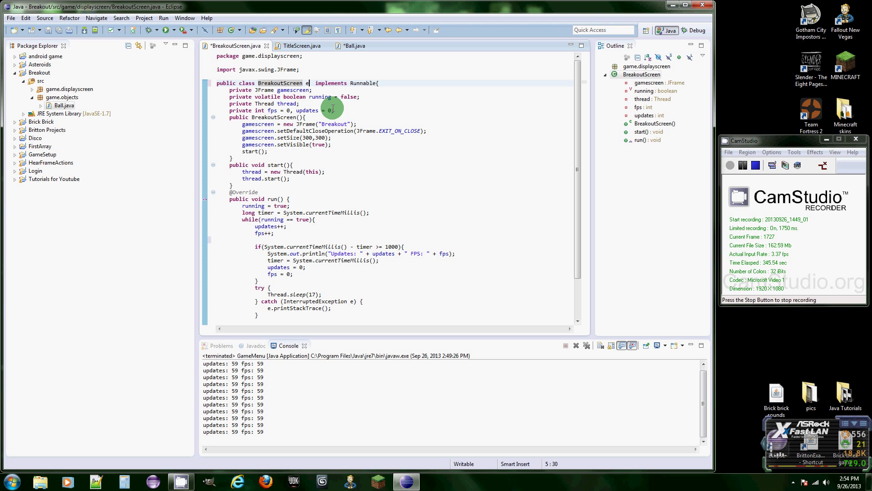
Make BreakoutScreen extend JPanel and import javax.swing.JPanel via the quick fix.
type("xtends JPanel")
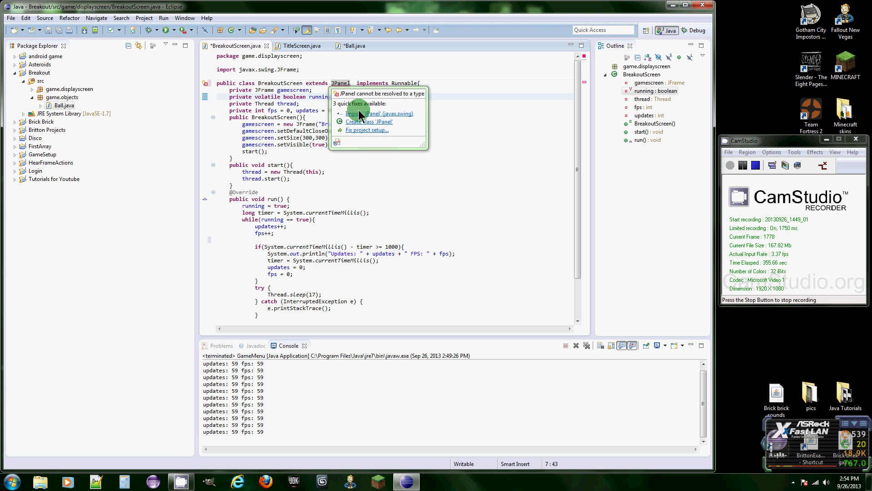
left_click(379, 113)
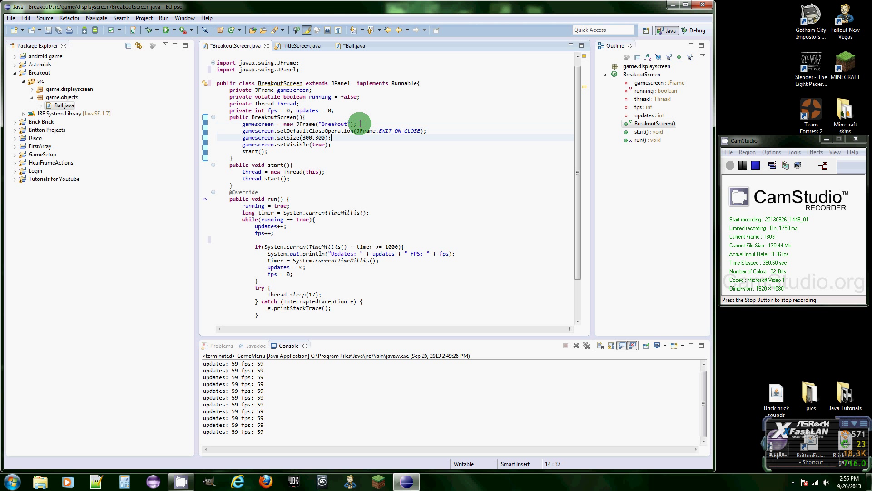
Set the panel's preferred size to new Dimension(300,300) in the constructor and begin a private field.
key("Enter")
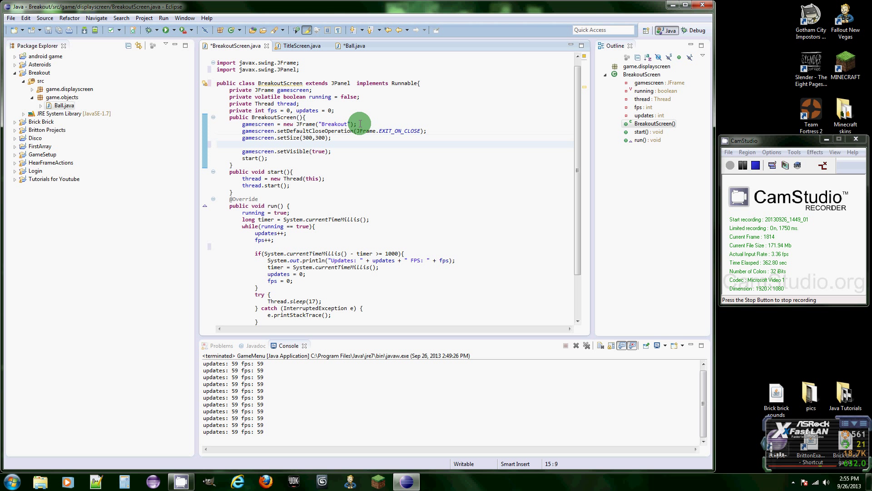
type("this.setPreferredSize(new Dimension")
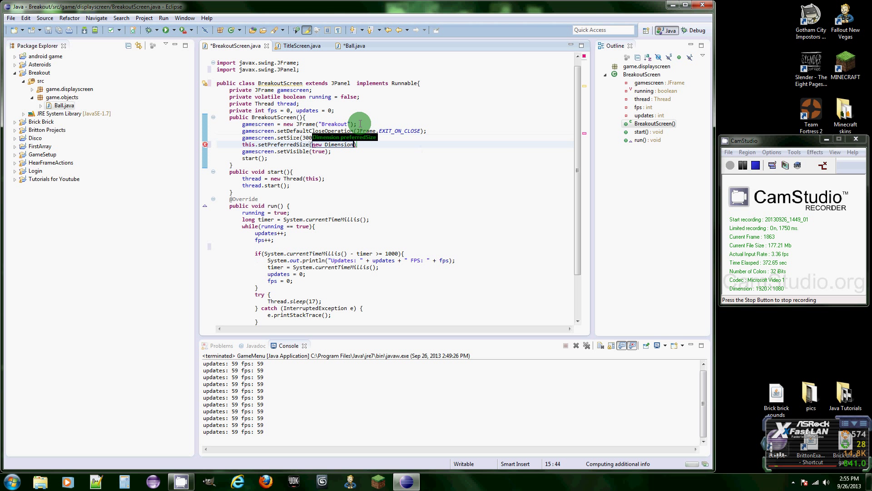
type("()")
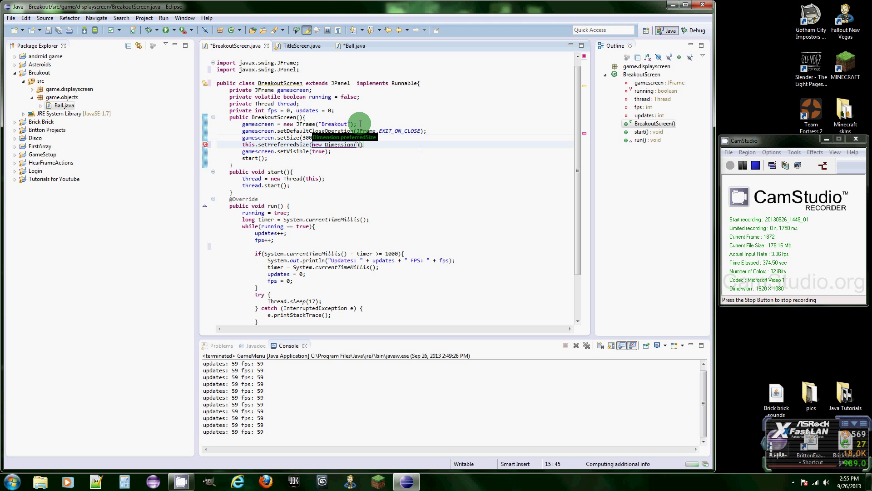
type("300,300")
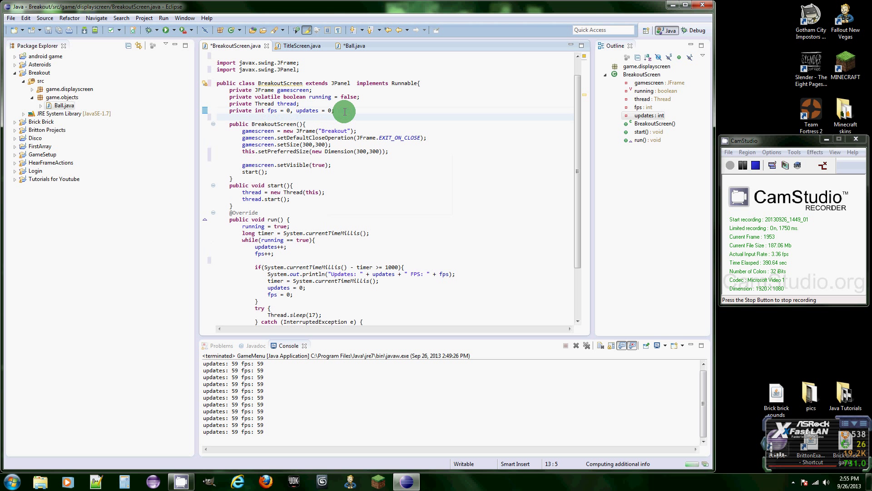
type("private Container c;")
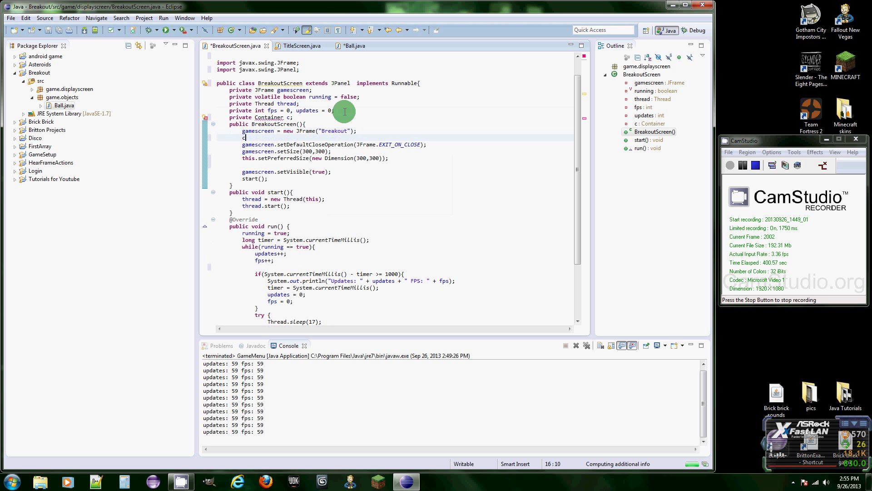
Assign c = gamescreen.getContentPane() and add the panel with c.add(this) before setVisible.
type("= gam")
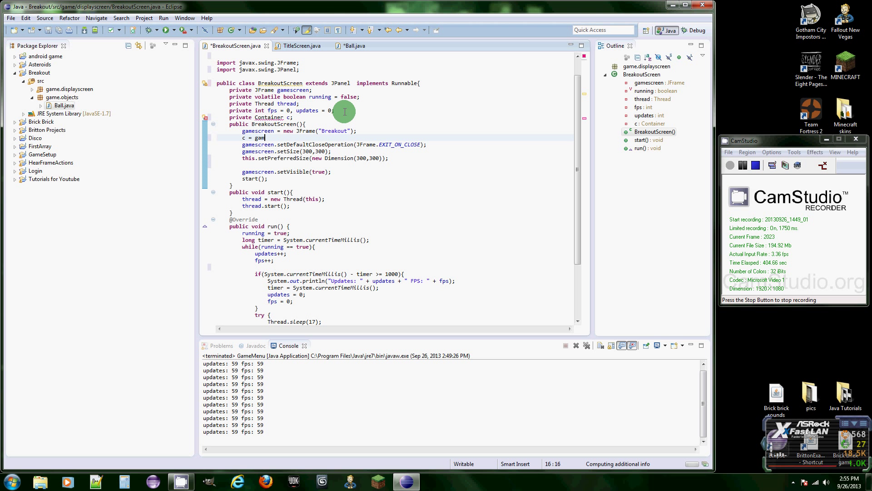
type("escreen.getContentPane();")
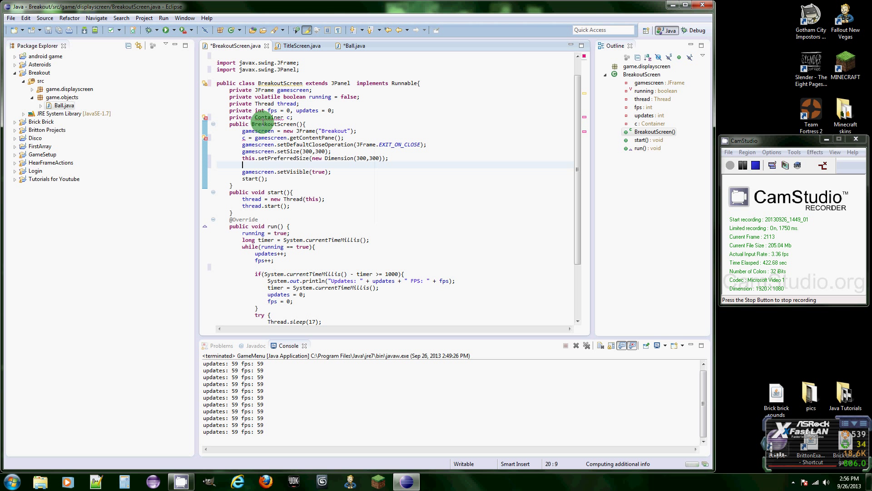
left_click(269, 117)
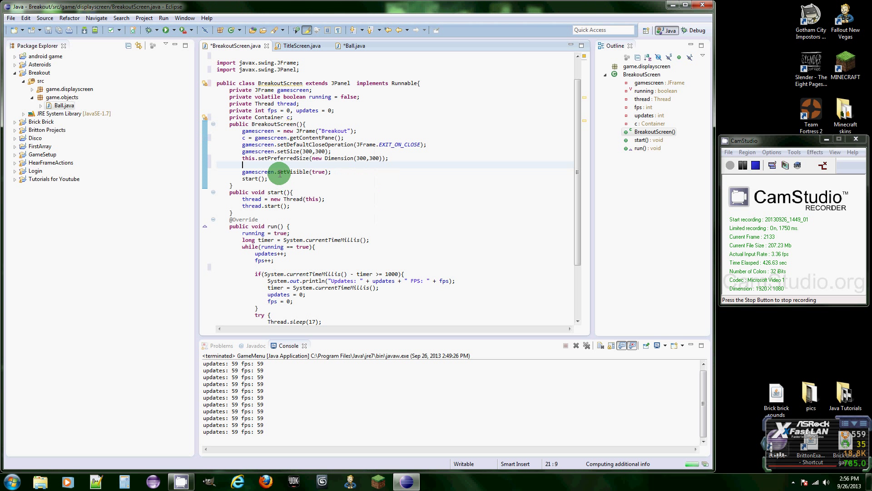
mouse_move(270, 169)
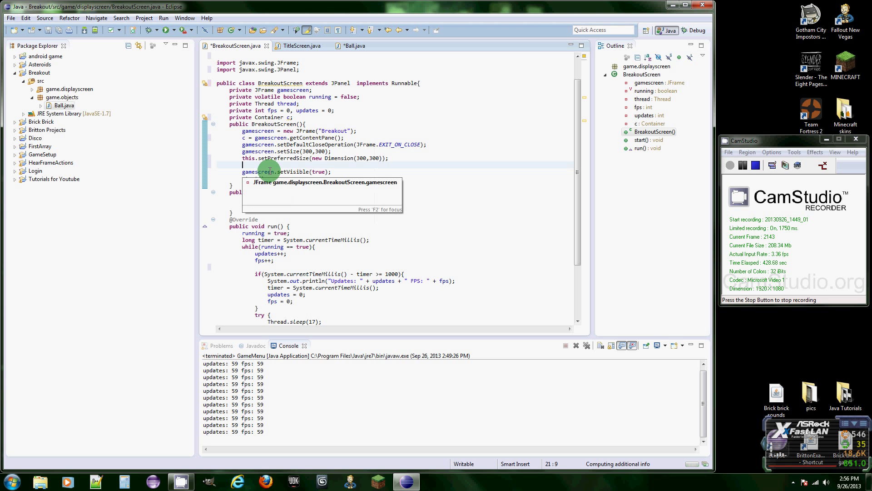
type("c.add(this);")
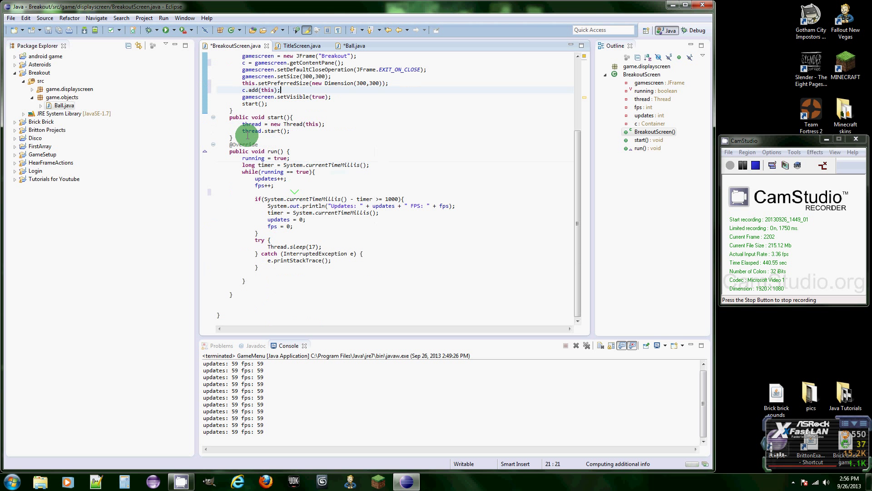
Call repaint() in the game loop after fps++.
left_click(270, 185)
type("repaint;")
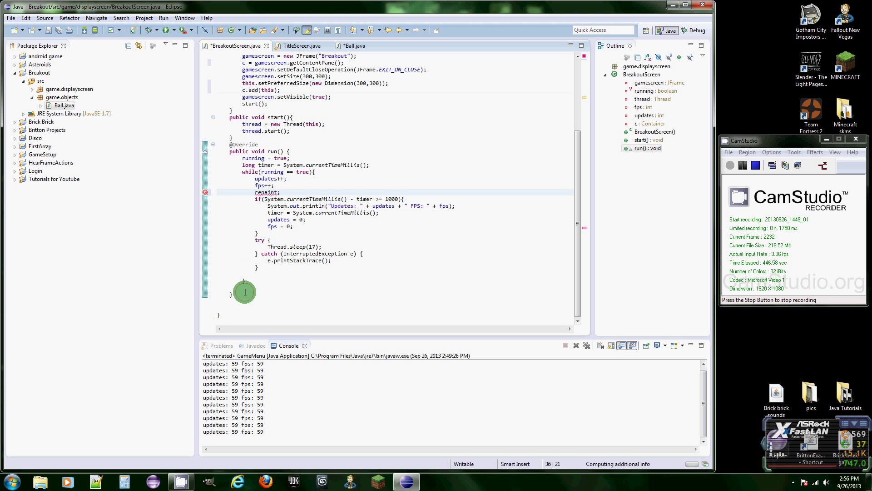
left_click(267, 192)
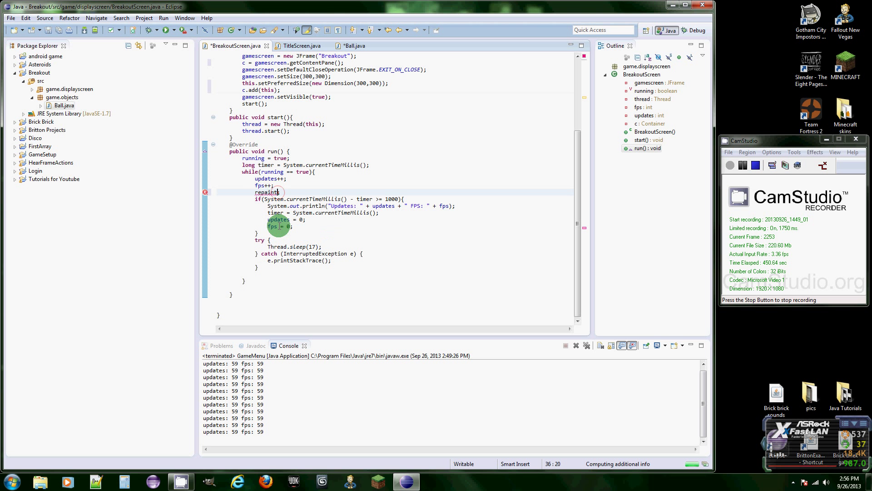
type("();")
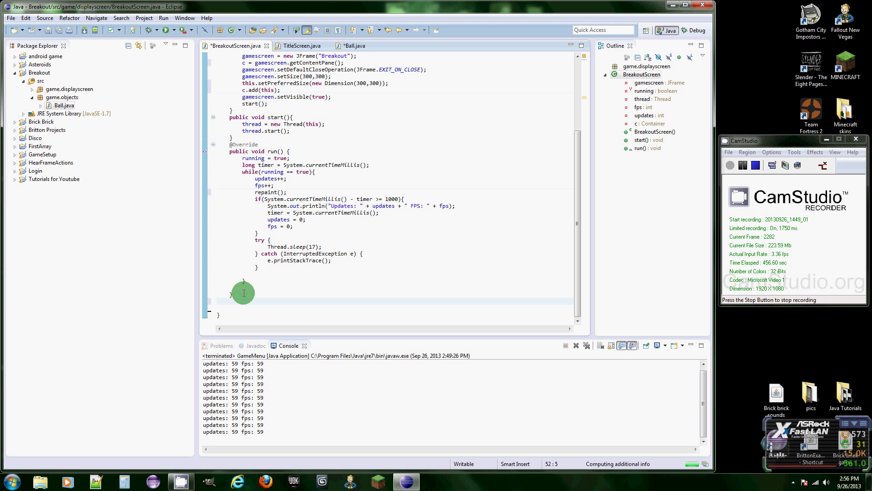
Define public void paintComponent(Graphics g) that calls super.paintComponent(g).
type("public voi")
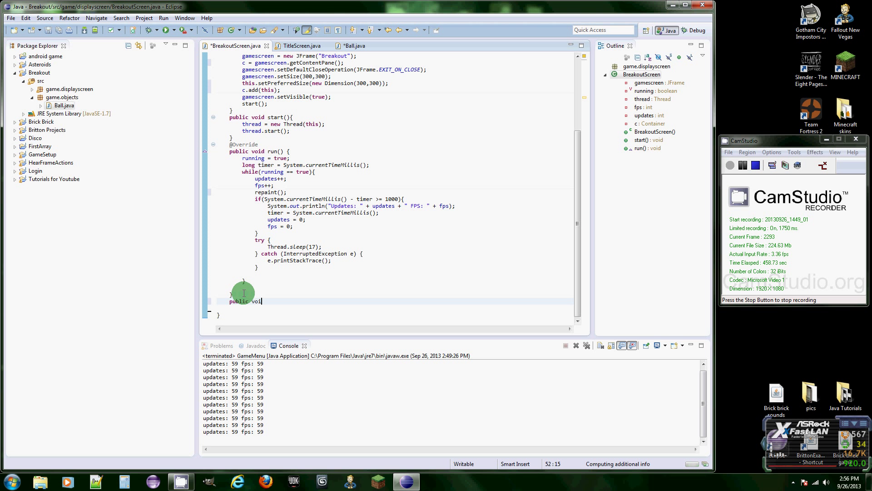
type("paint")
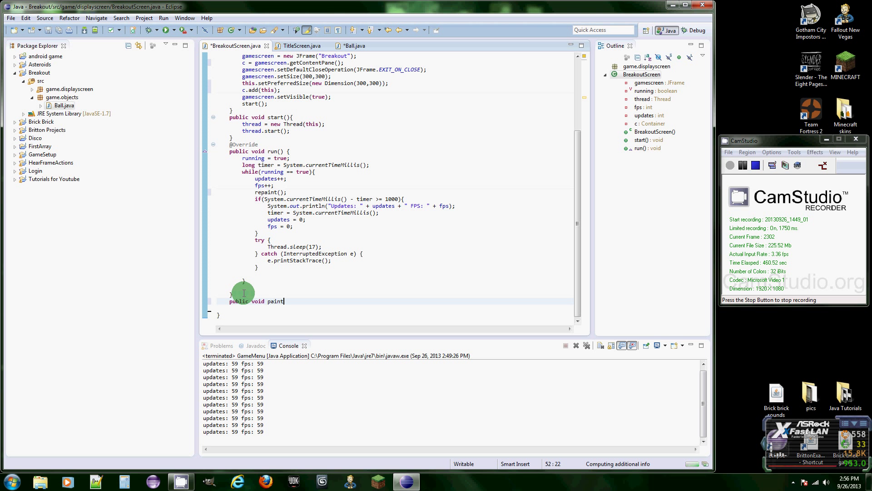
type("Component")
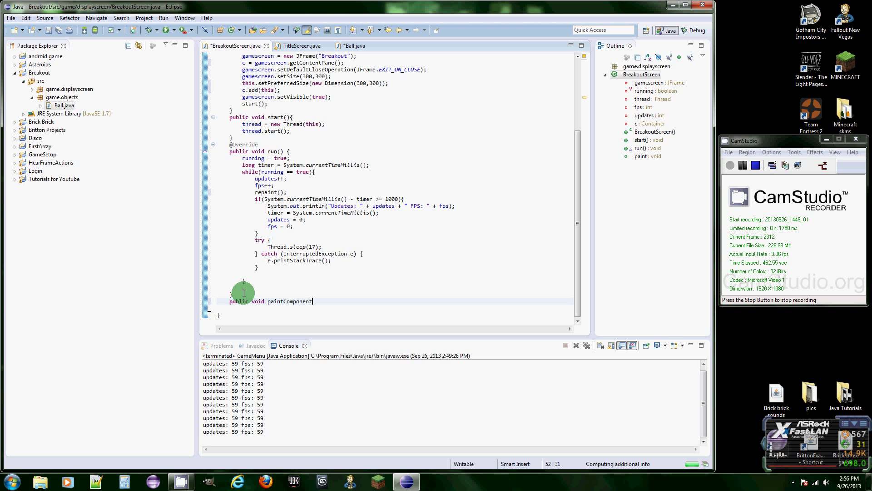
type("(")
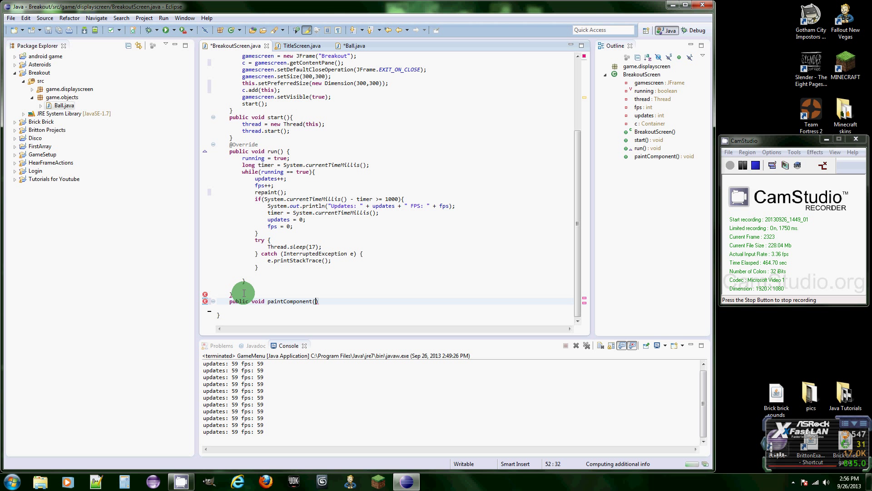
type("Graphics g")
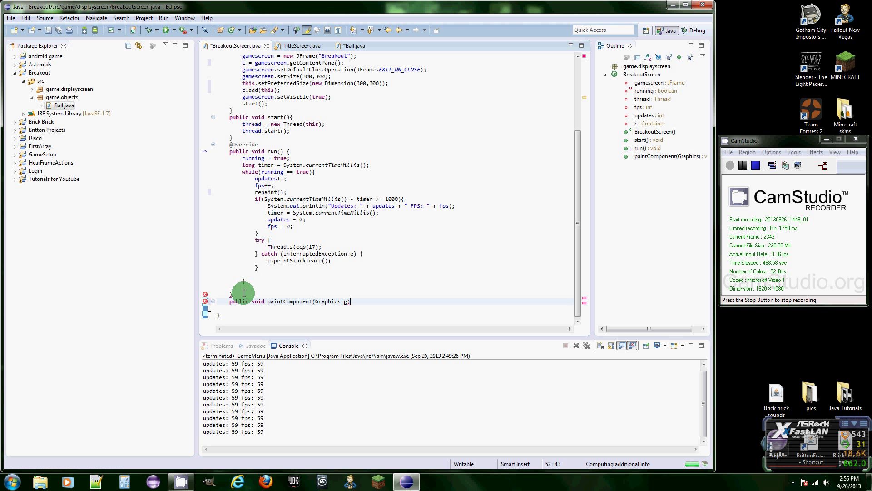
type("{")
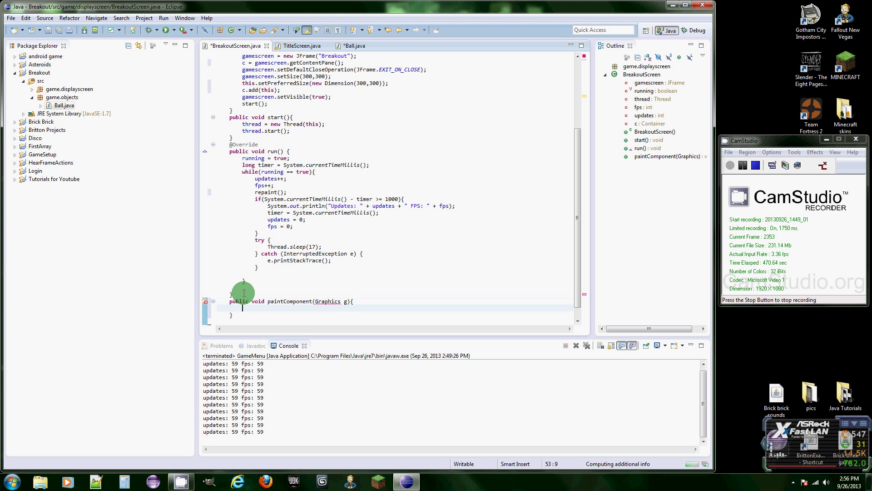
type("super.")
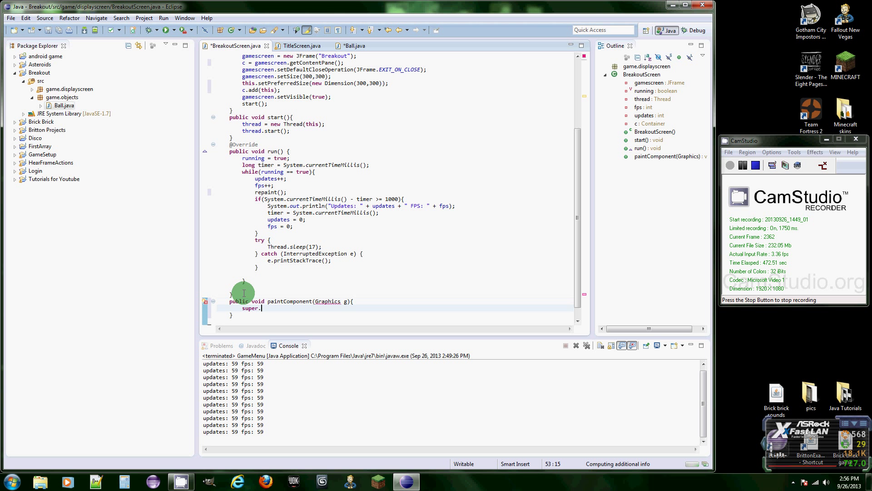
type("pa")
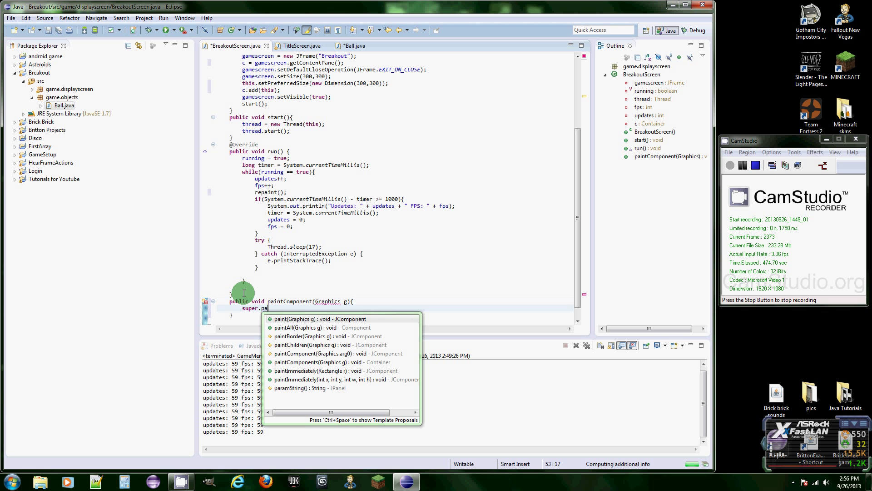
type("intco")
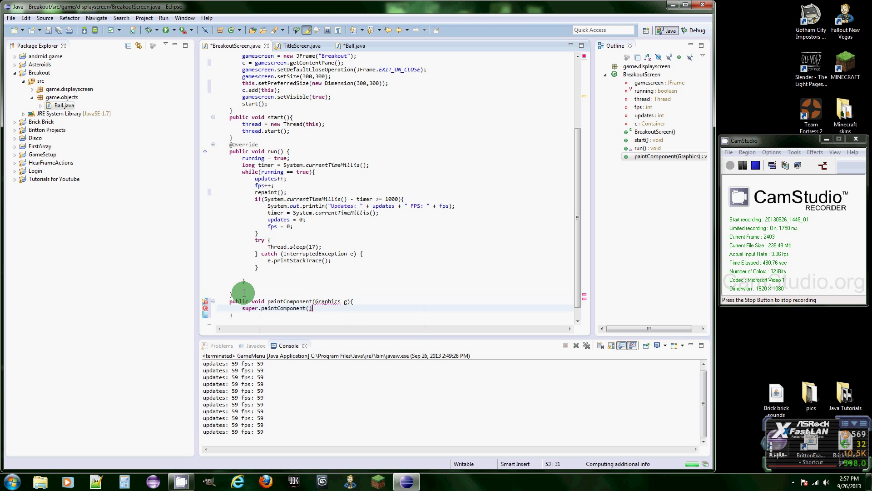
type(";")
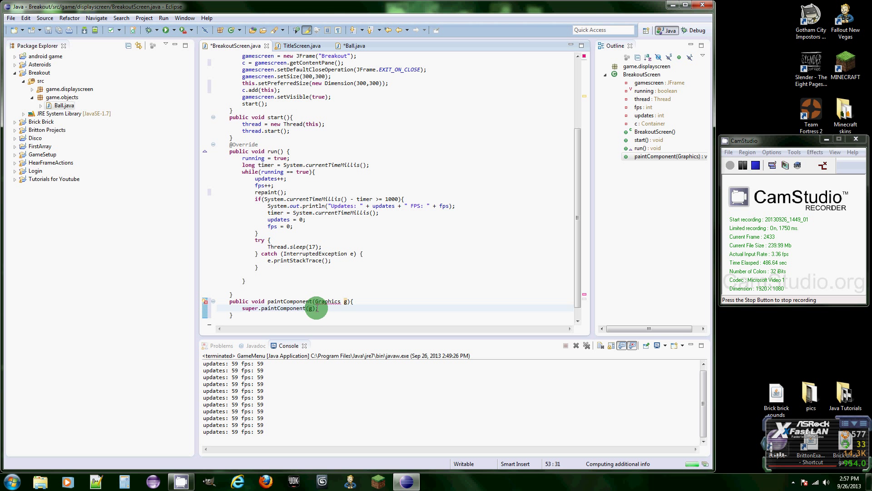
left_click(316, 309)
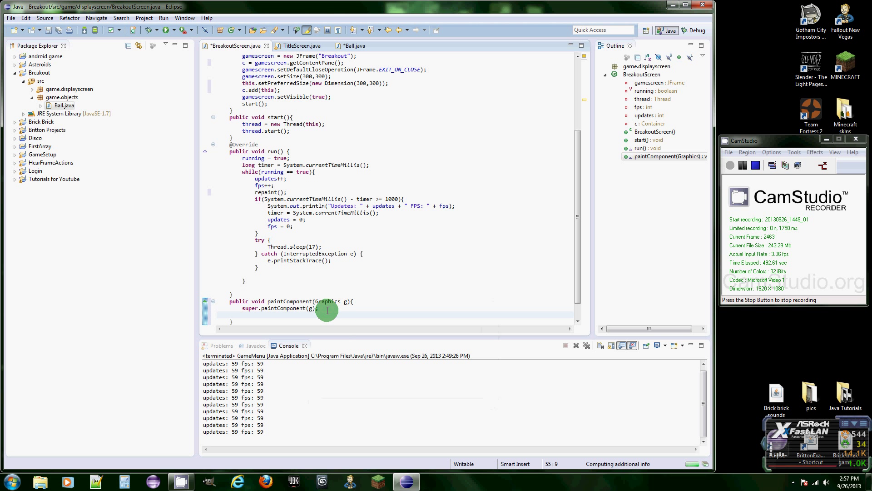
Call ball.paint(); inside paintComponent.
type("b")
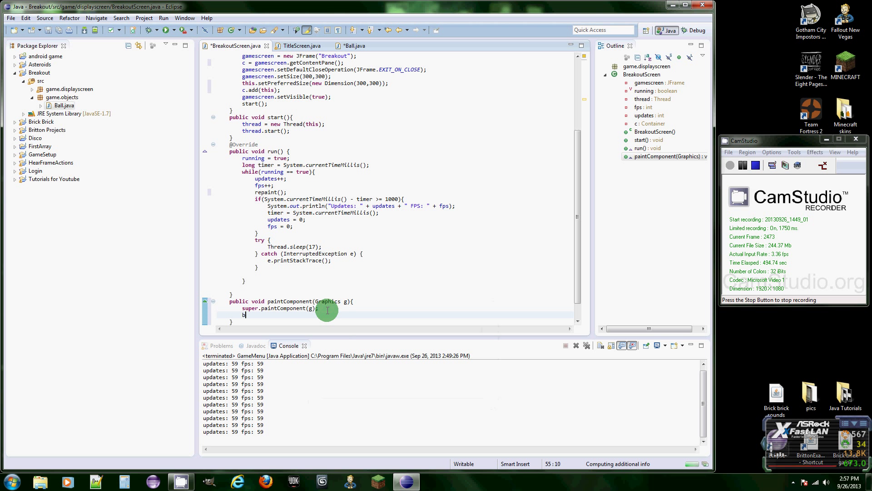
type("all.")
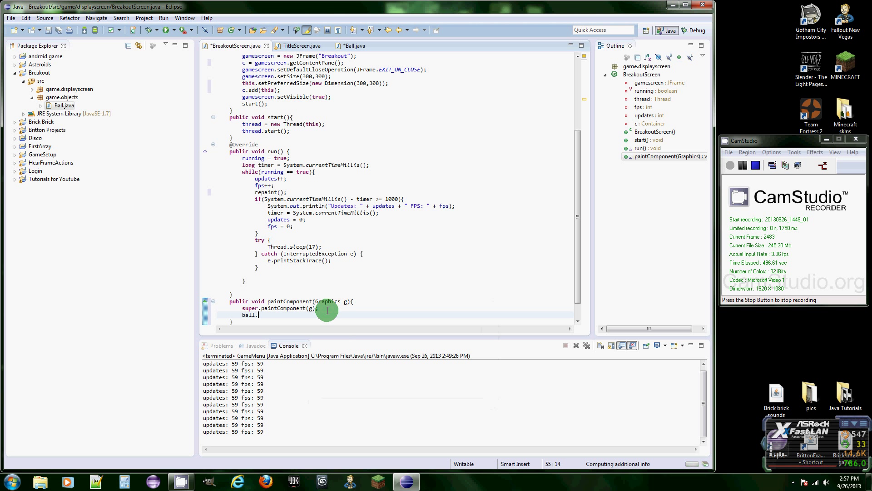
type("paint")
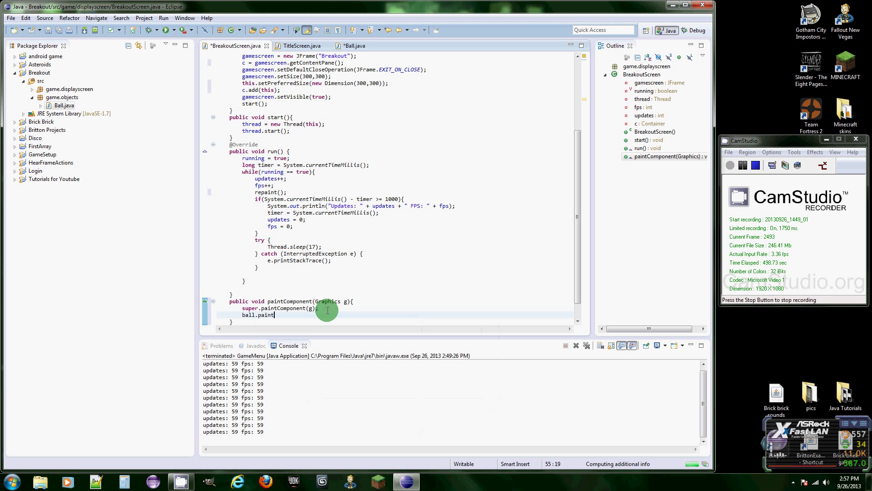
type("();")
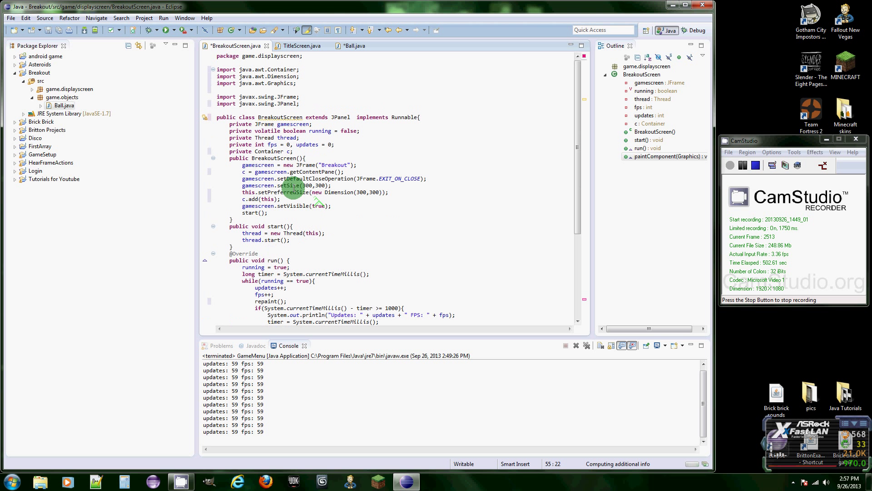
Declare a private Ball ball field after the thread field.
left_click(299, 137)
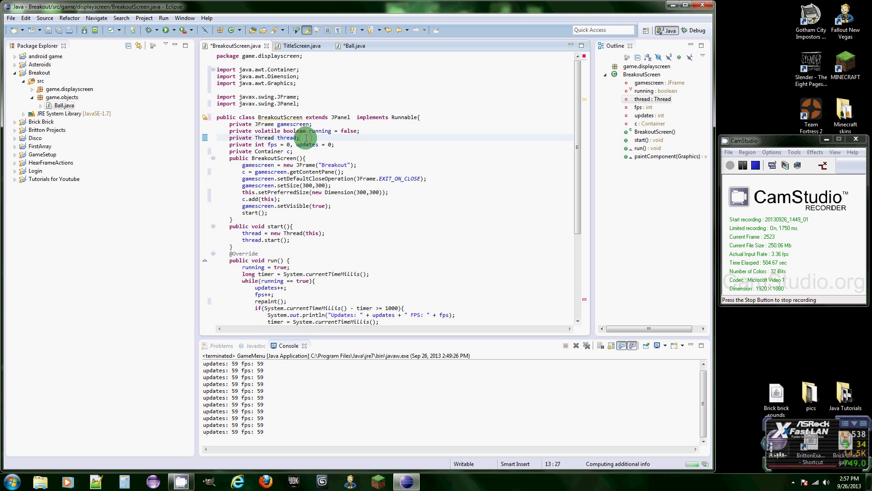
type("priva")
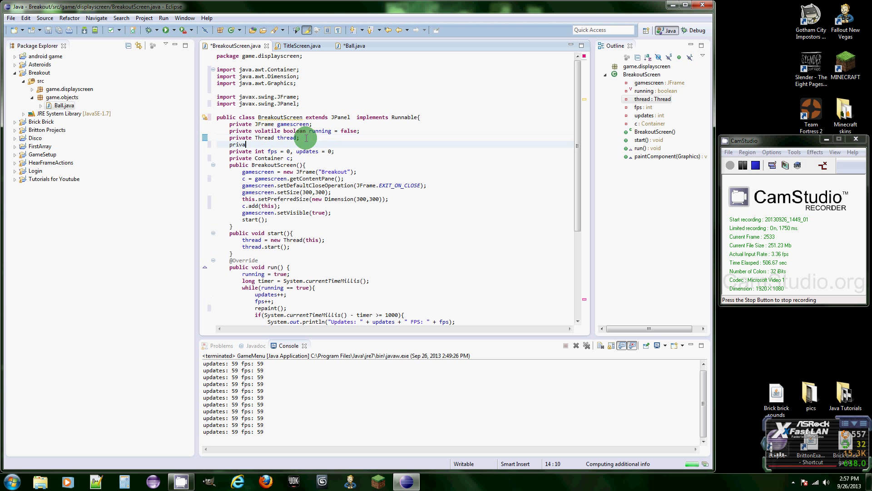
type("Ball")
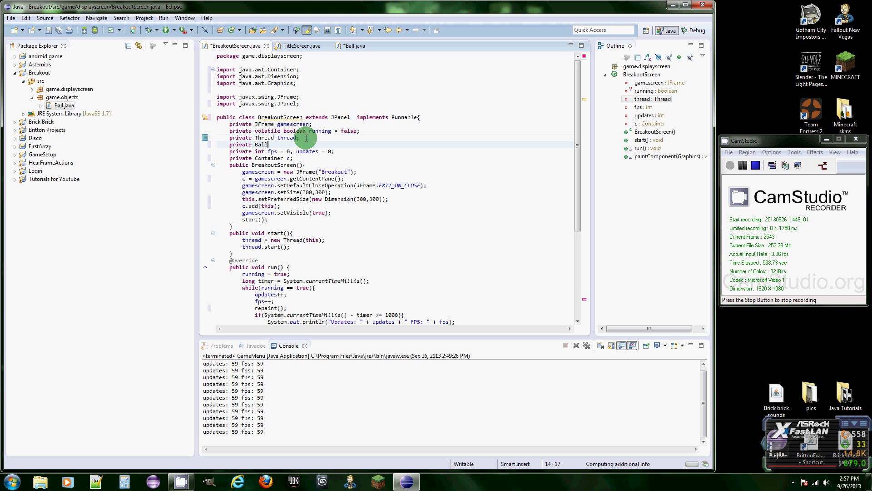
type("ball;")
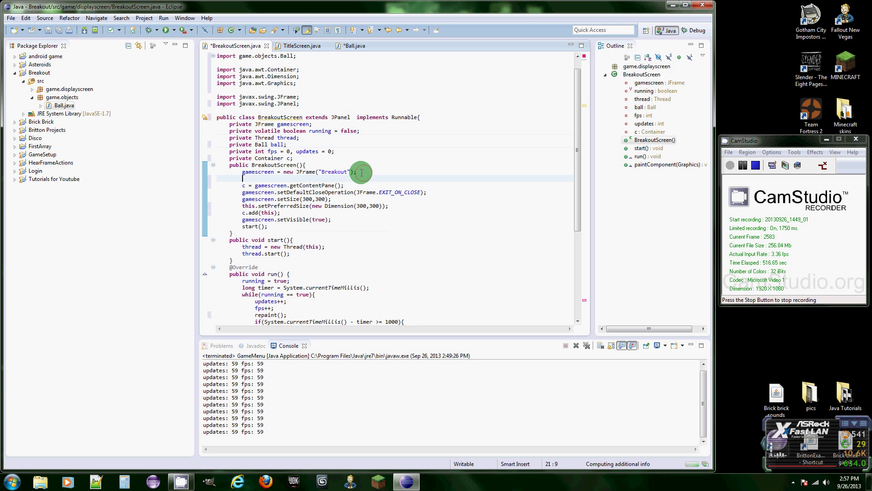
Initialise ball = new Ball(150,150,Color.red) in the constructor.
type("ball =")
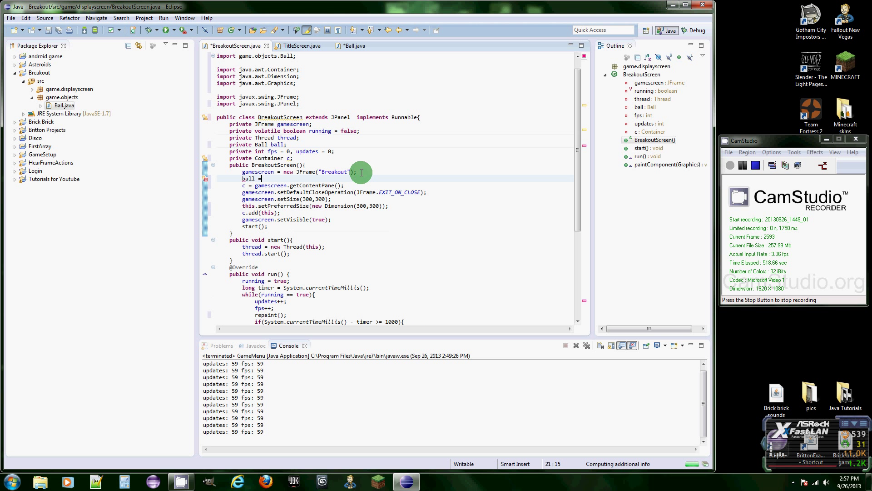
type("new Ball")
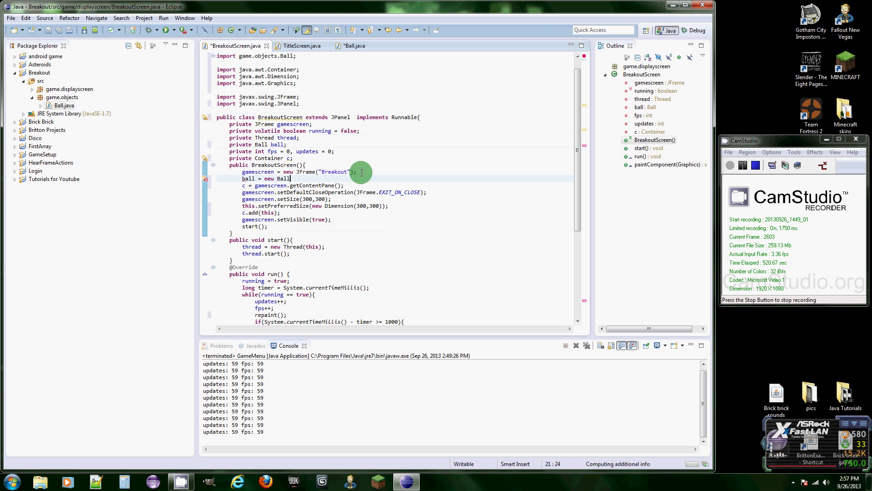
type("()")
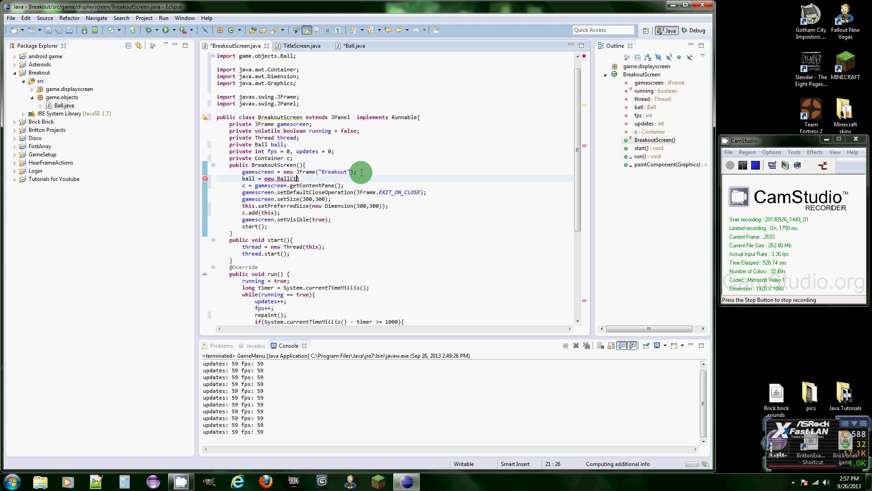
type("150,")
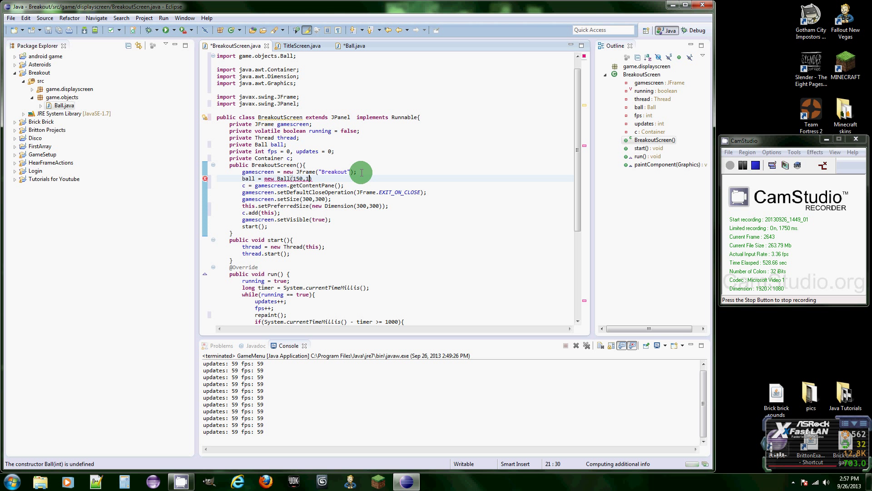
type("50,")
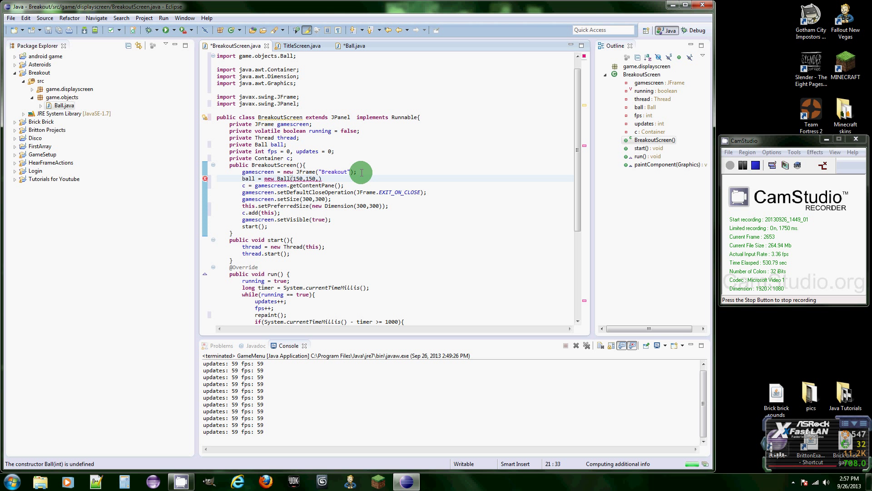
type("Color.red")
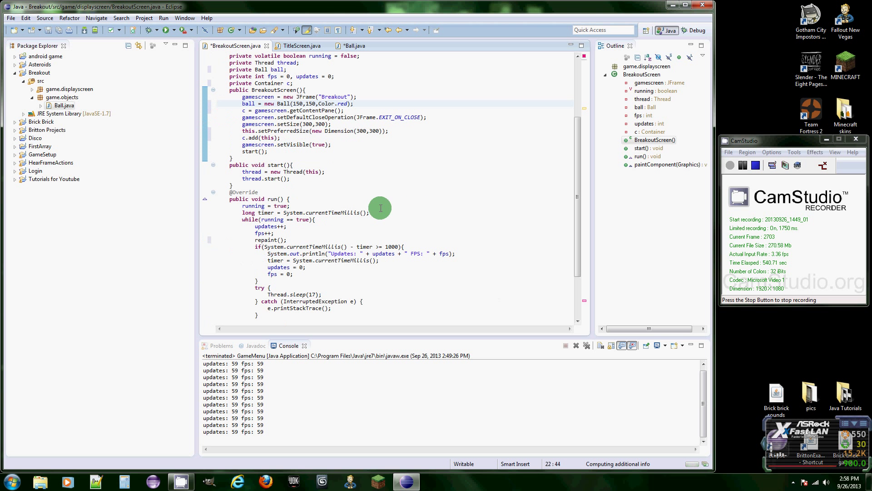
Apply the quick fix so the call becomes ball.paint(g), then run the game showing the red ball.
scroll("down", 3)
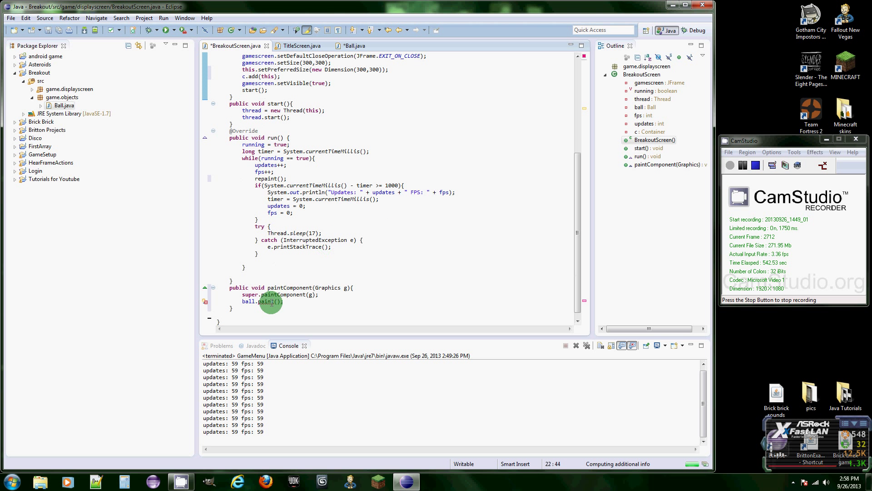
left_click(268, 302)
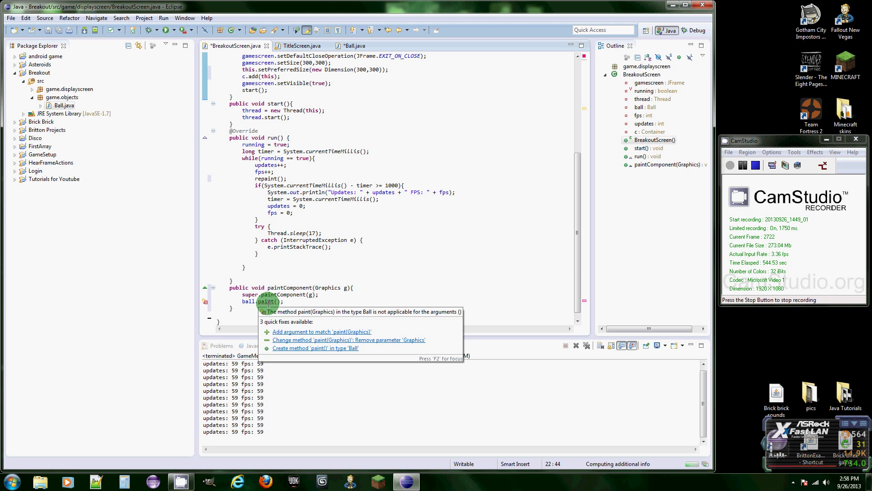
left_click(322, 331)
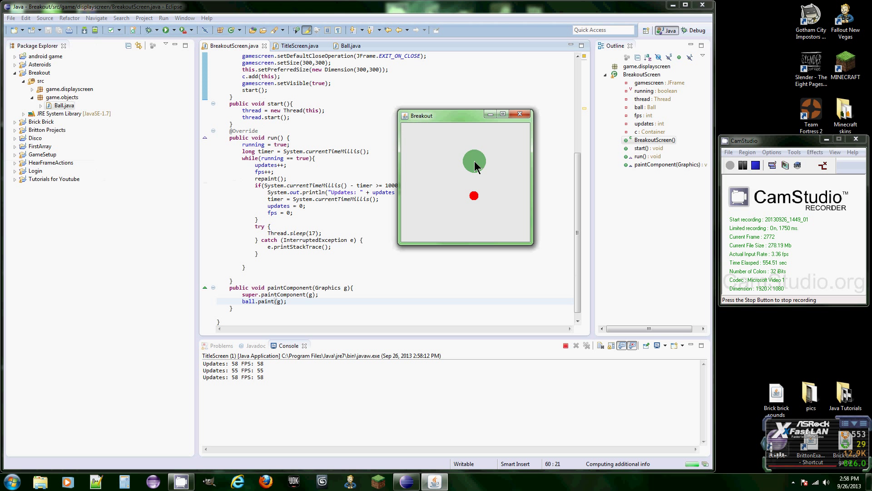
mouse_move(520, 116)
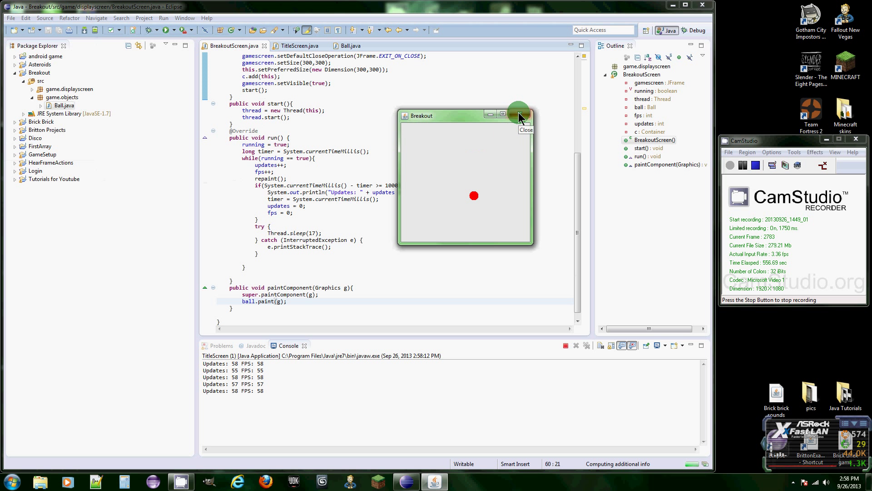
Close the Breakout window, glance at Ball.java's paint code, and return to BreakoutScreen.java.
left_click(521, 114)
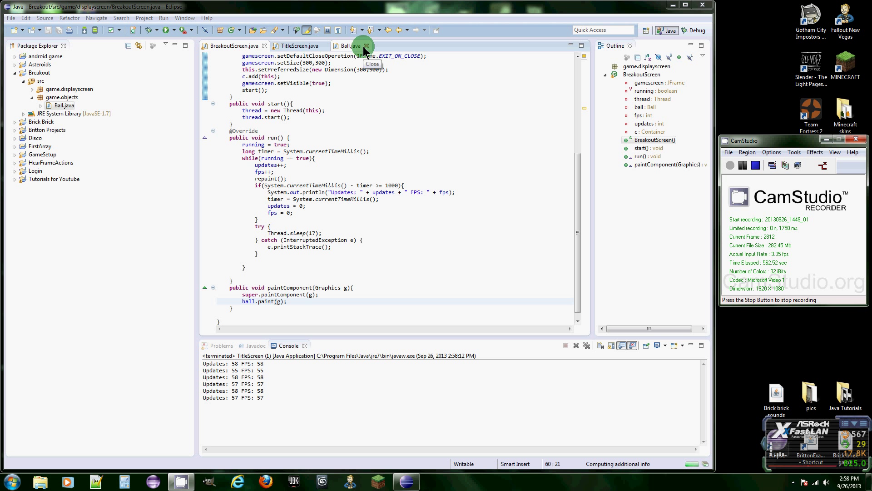
left_click(348, 46)
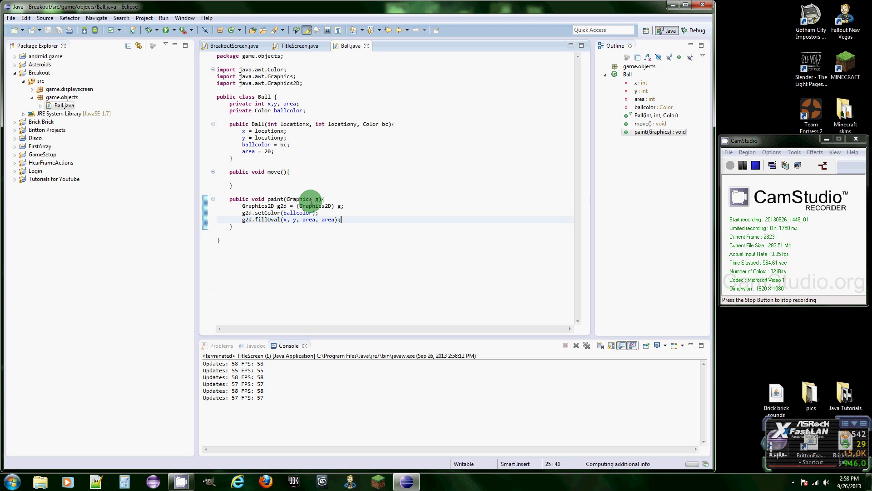
left_click(234, 46)
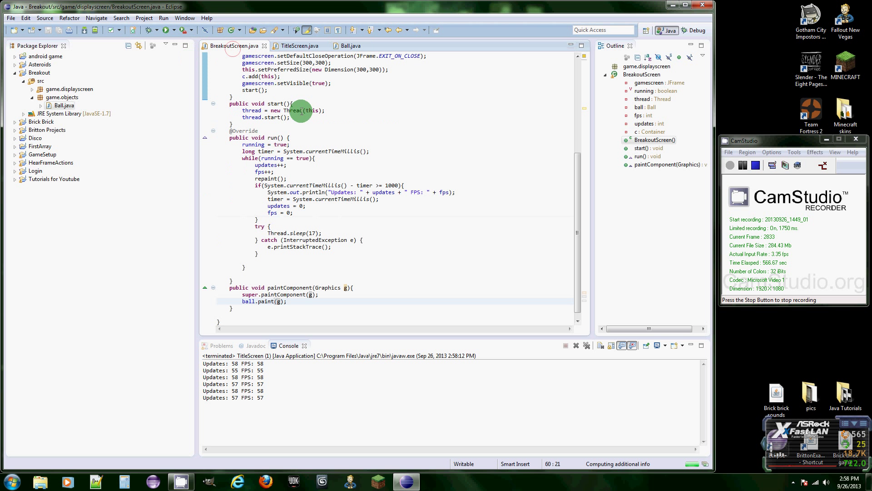